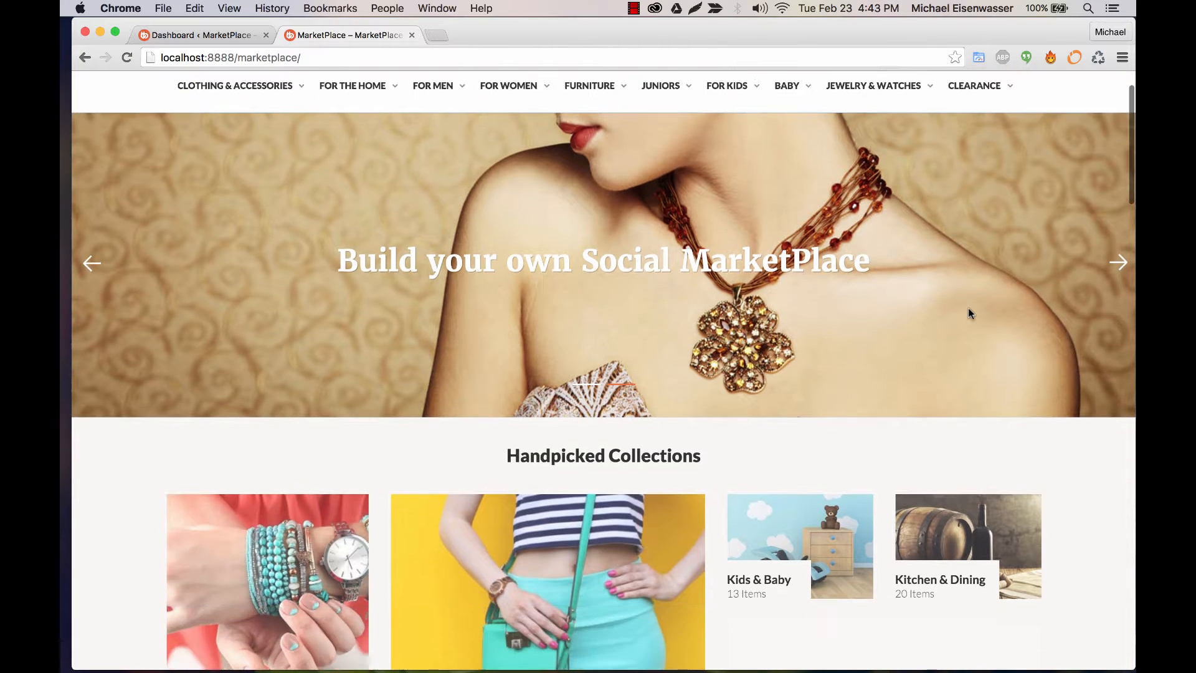
# Review the live homepage, then go to BuddyBoss > OneSocial Theme options in the admin.
pyautogui.scroll(-3)
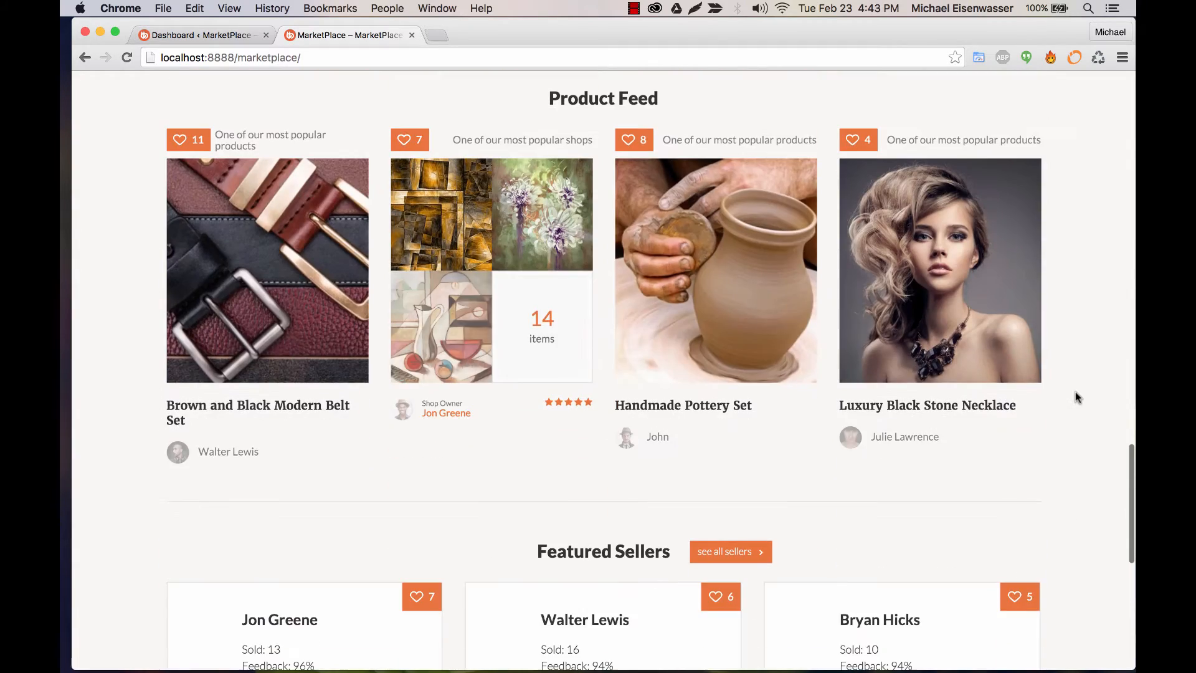
pyautogui.scroll(3)
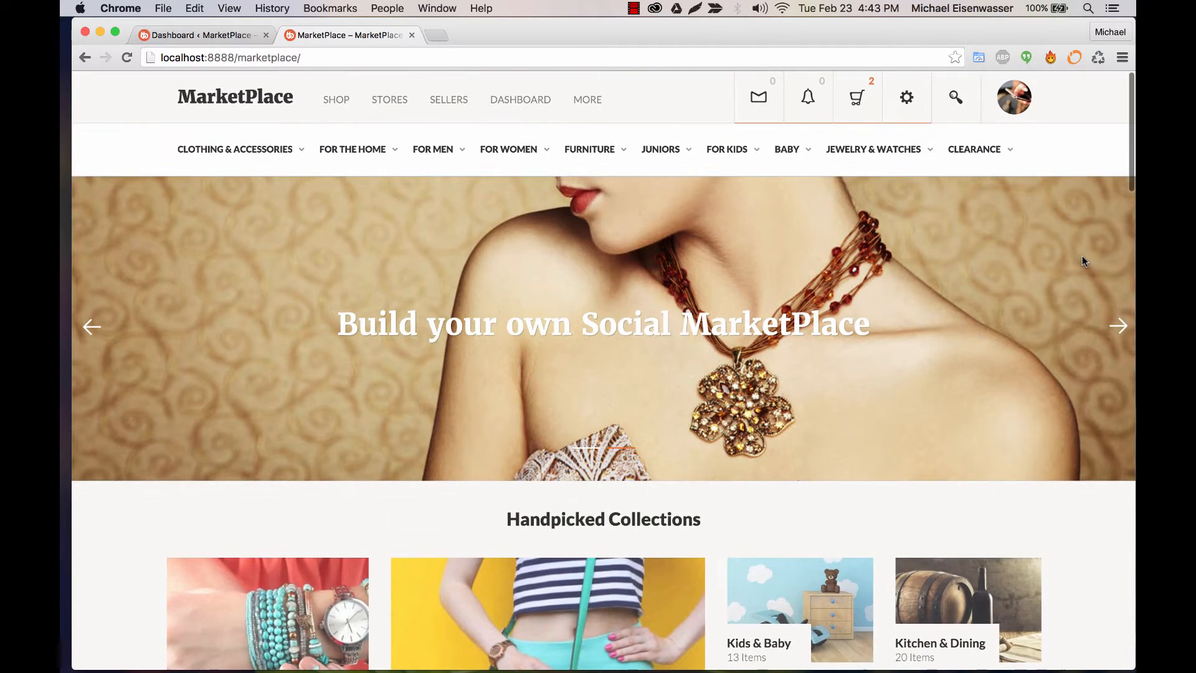
pyautogui.moveTo(316, 212)
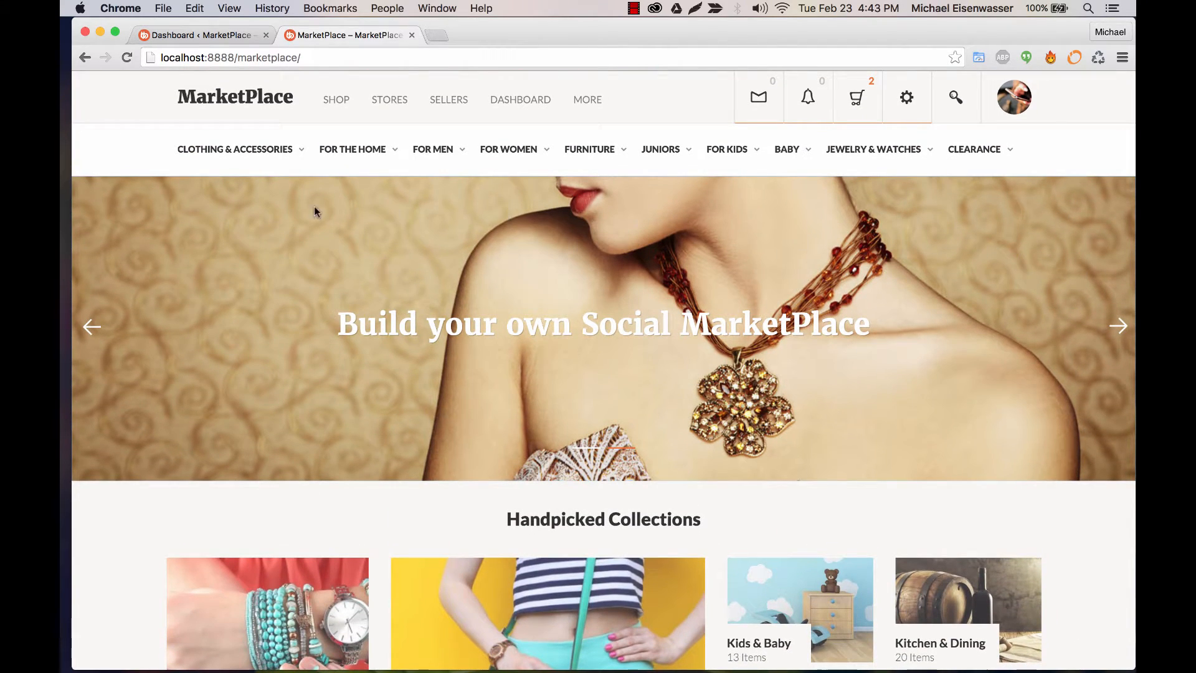
pyautogui.moveTo(350, 407)
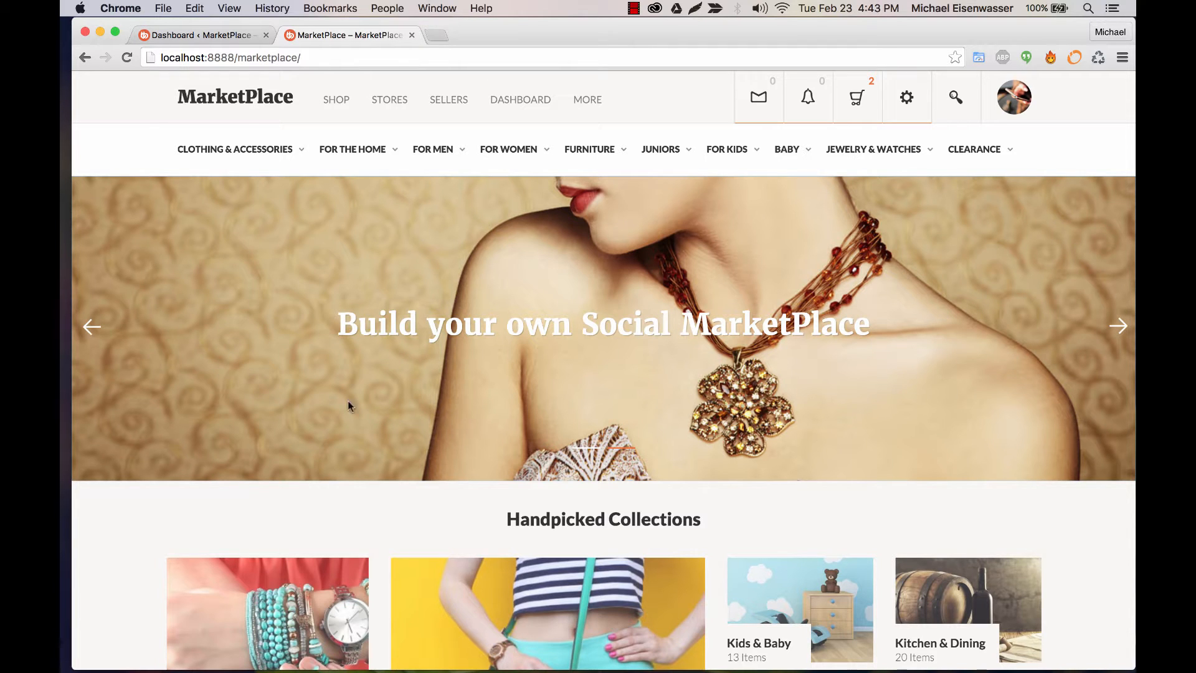
pyautogui.moveTo(664, 405)
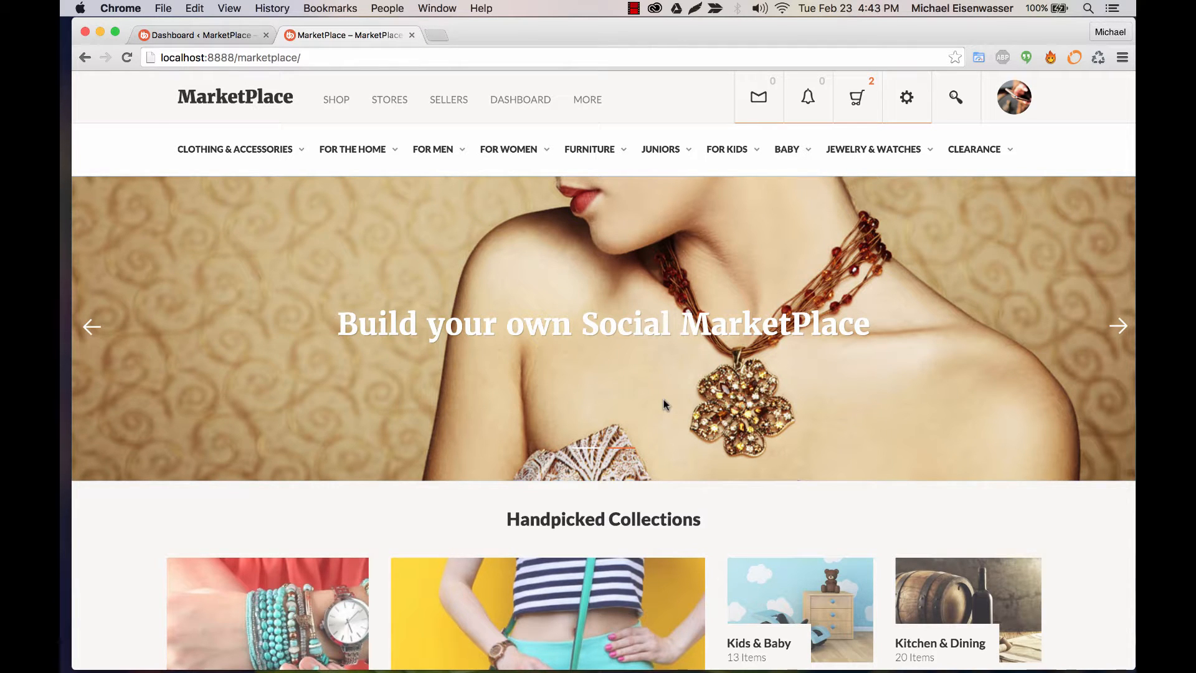
pyautogui.scroll(-3)
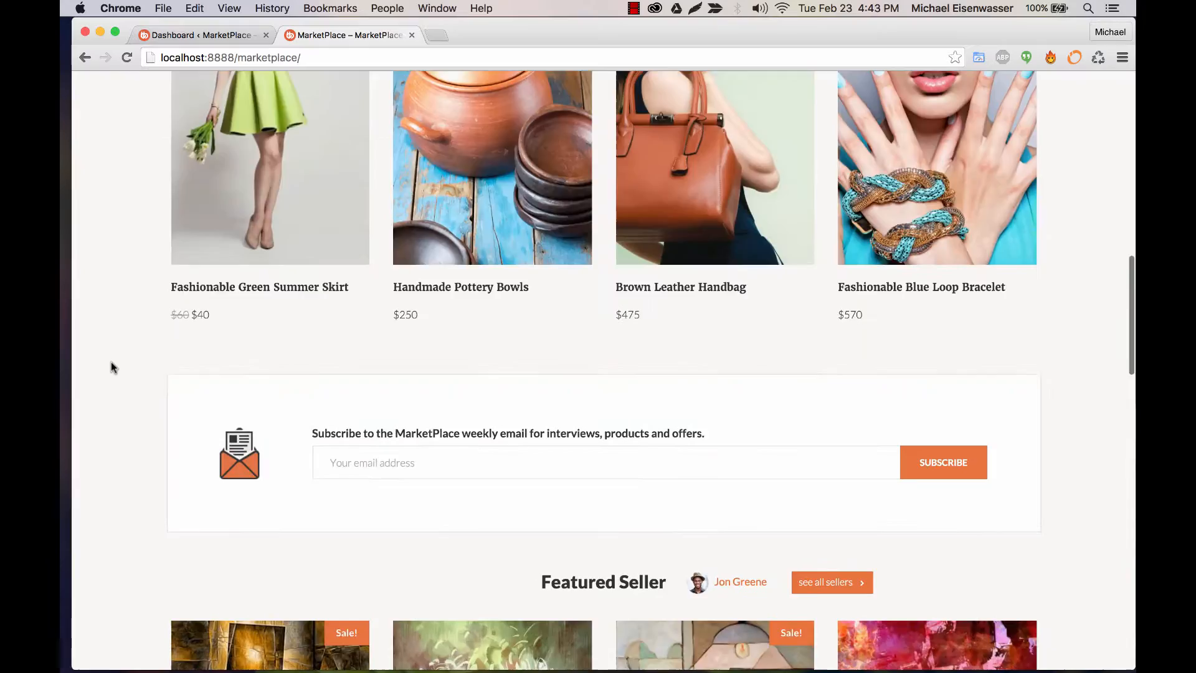
pyautogui.scroll(3)
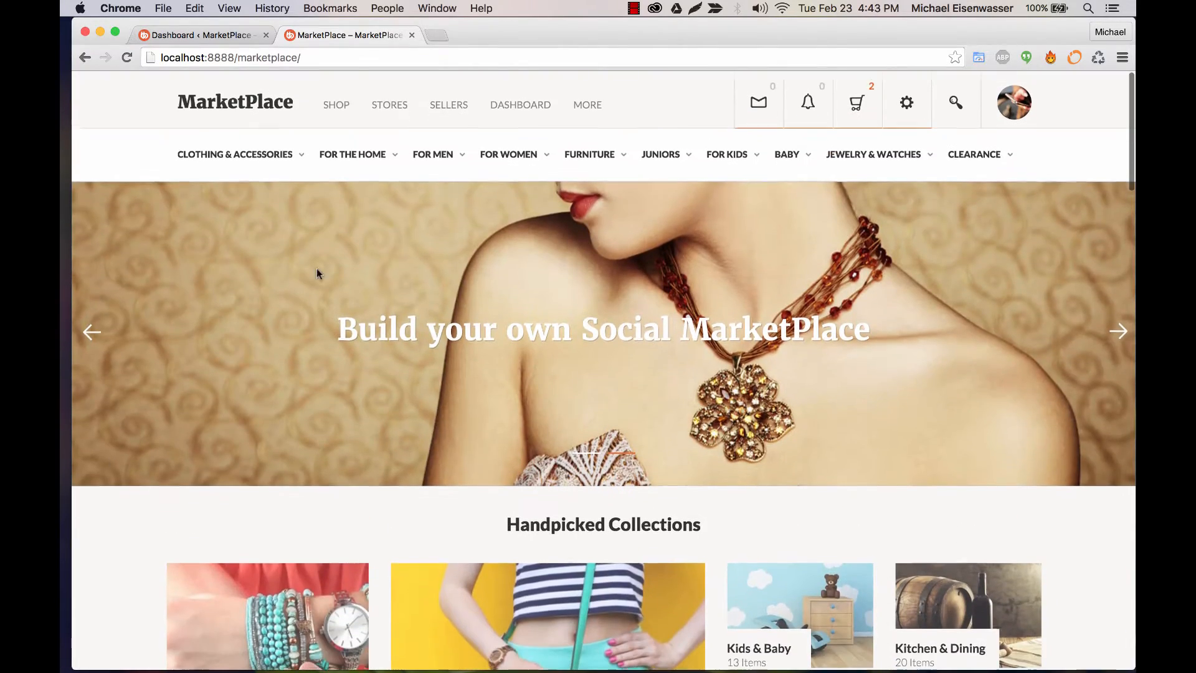
pyautogui.click(200, 34)
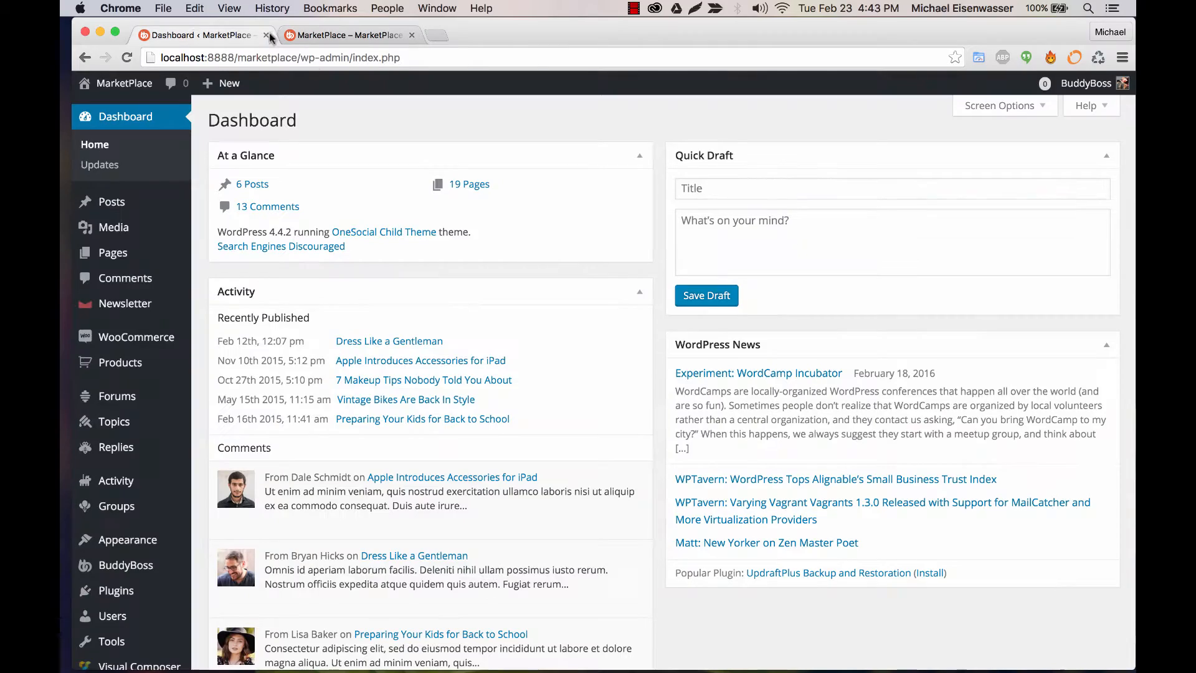
pyautogui.scroll(-3)
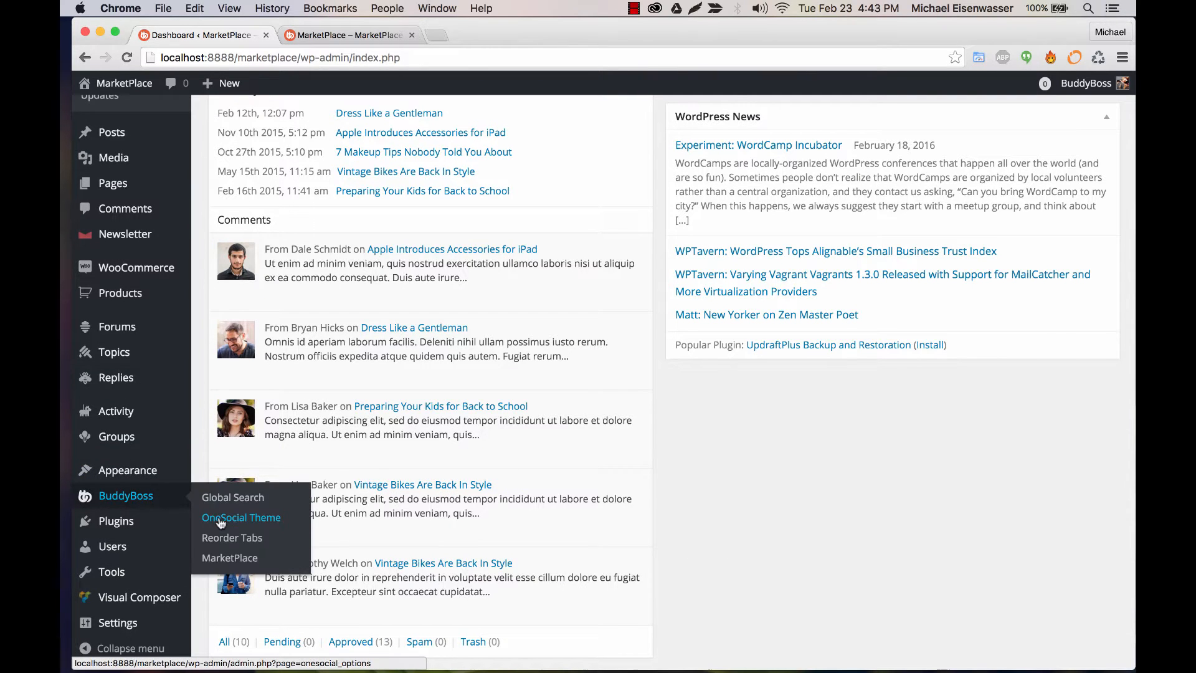
pyautogui.click(242, 517)
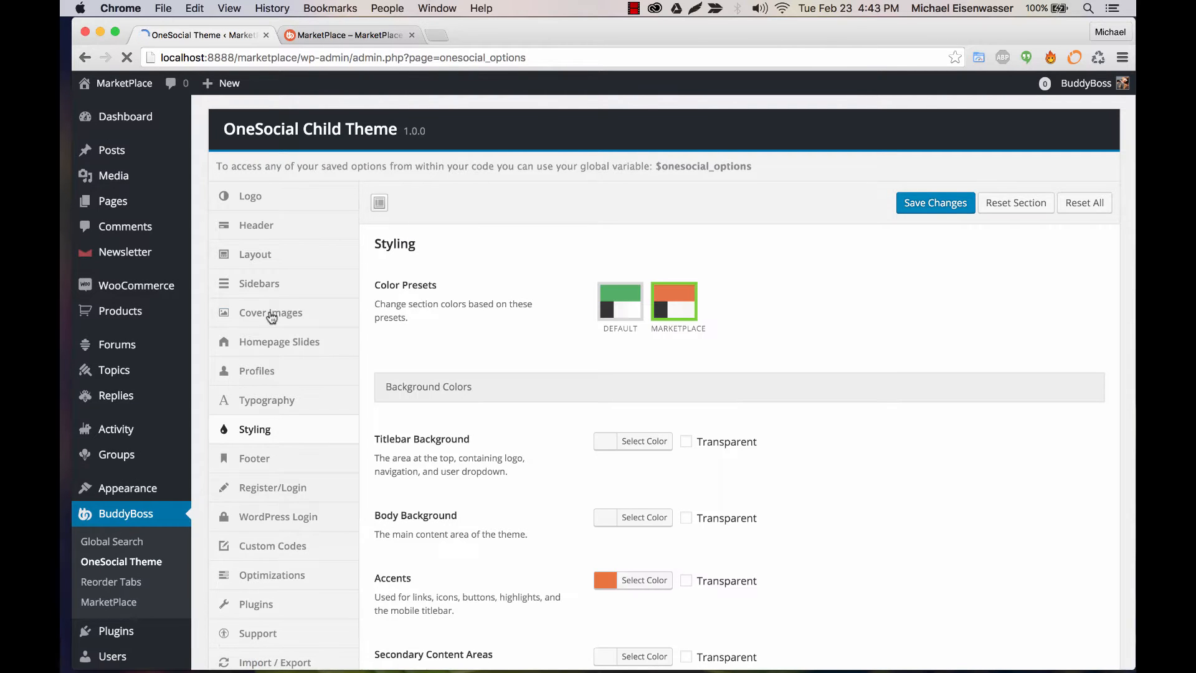
# In Homepage Slides, add a New Slide, inspect its fields, and delete it again.
pyautogui.click(279, 342)
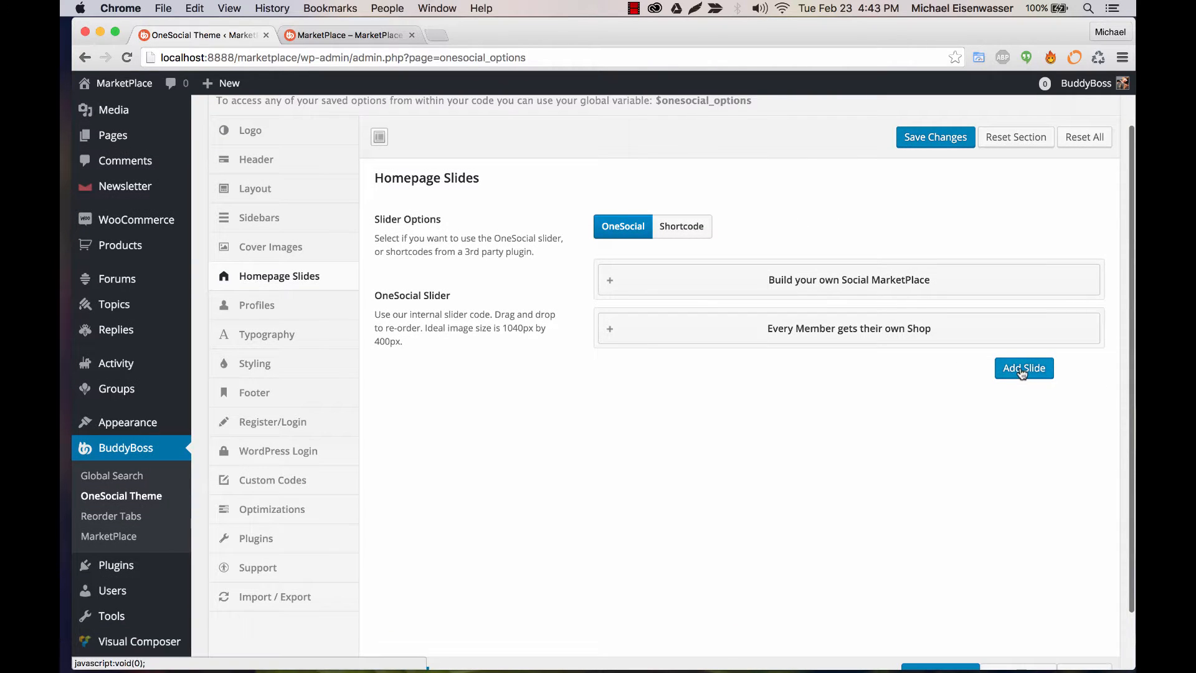
pyautogui.click(850, 279)
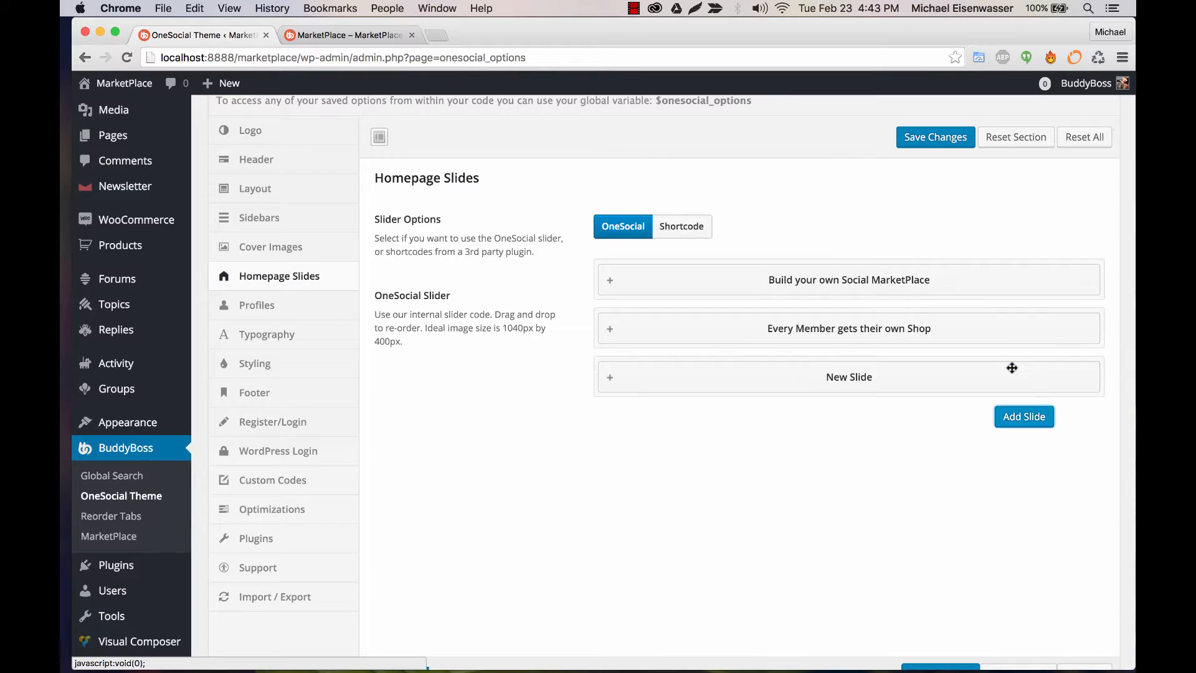
pyautogui.click(850, 376)
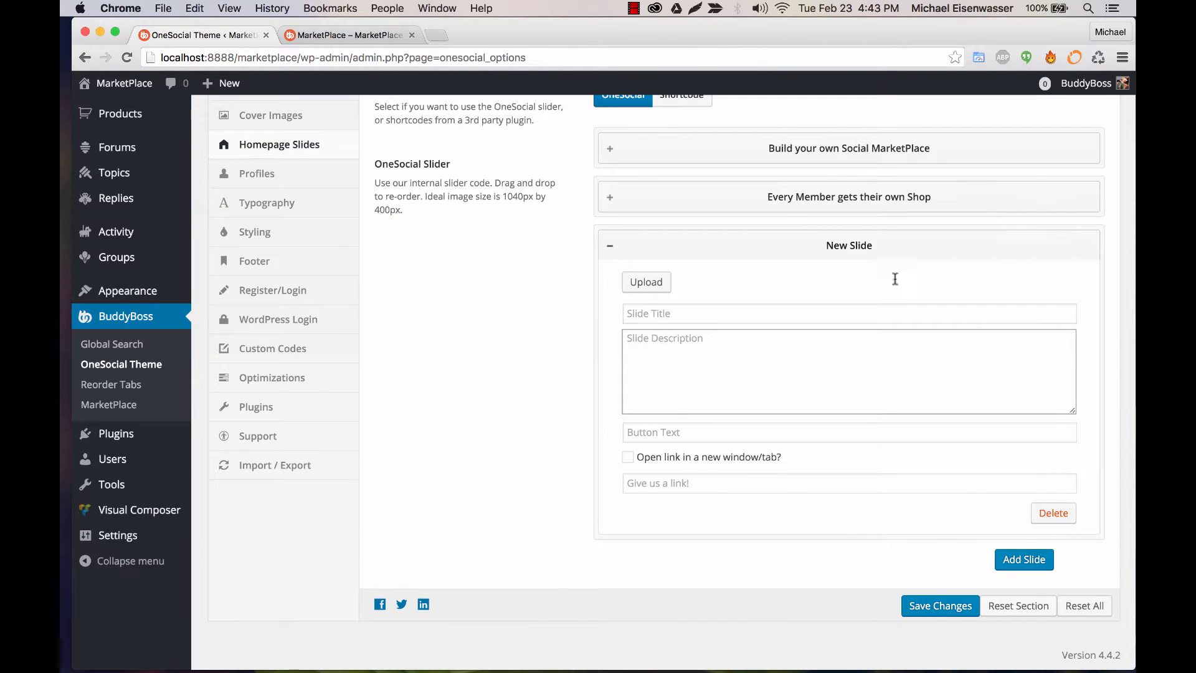
pyautogui.click(1053, 514)
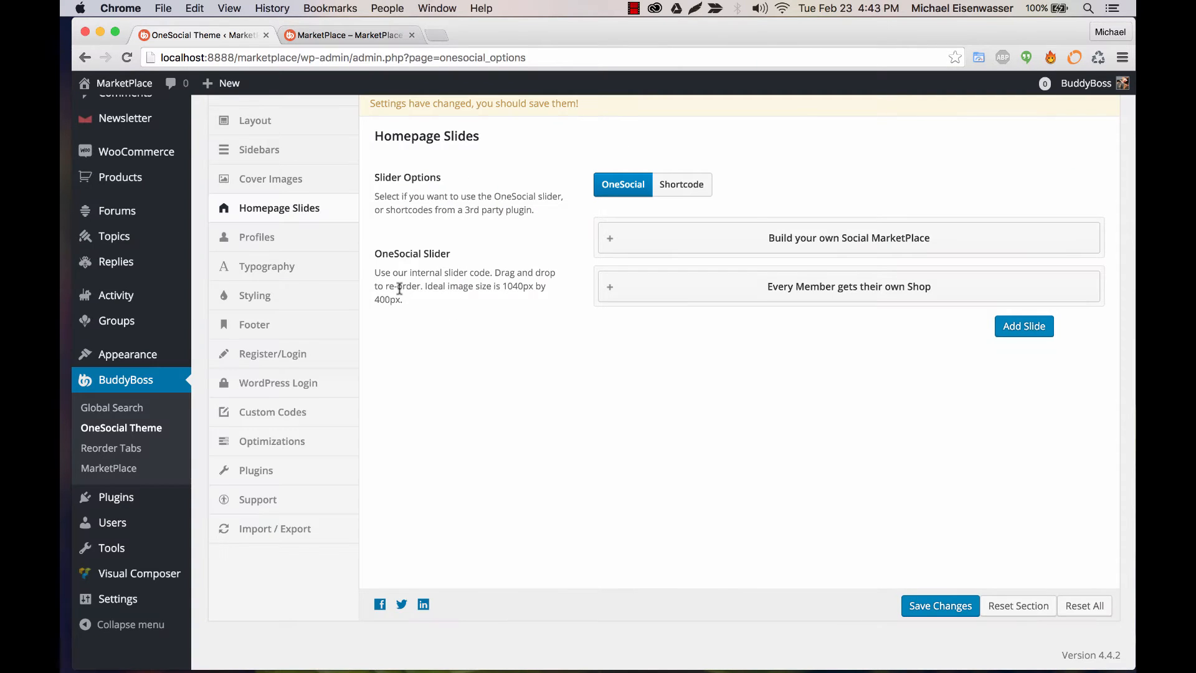
pyautogui.moveTo(523, 289)
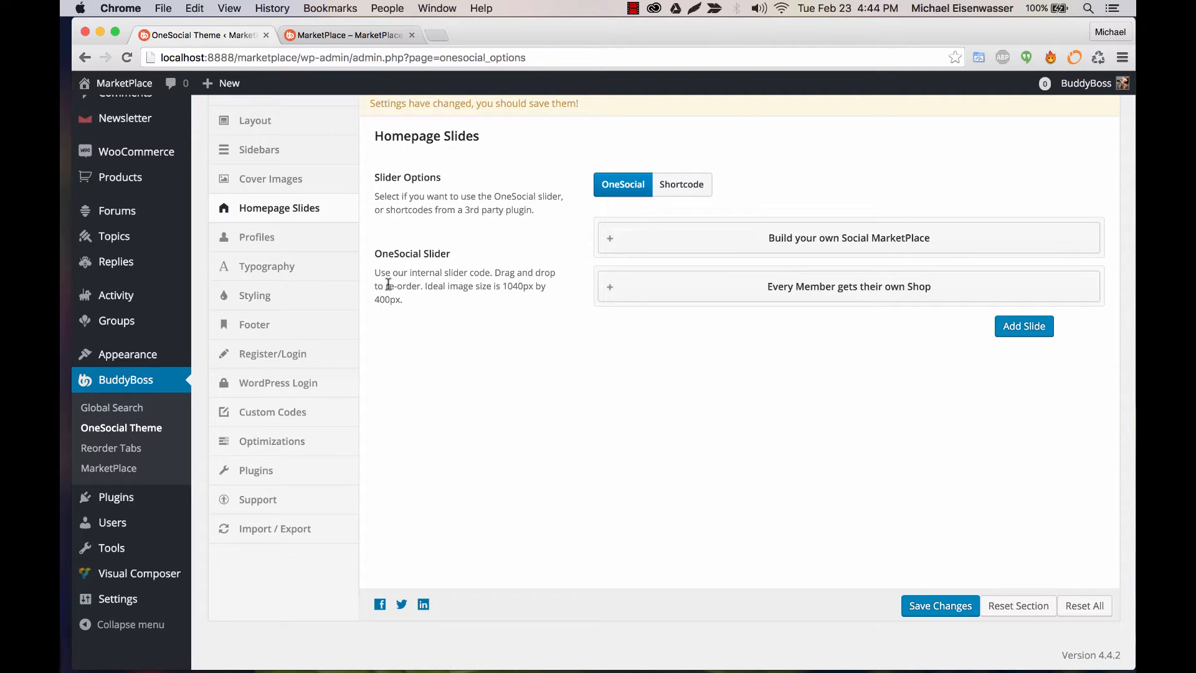
pyautogui.moveTo(386, 38)
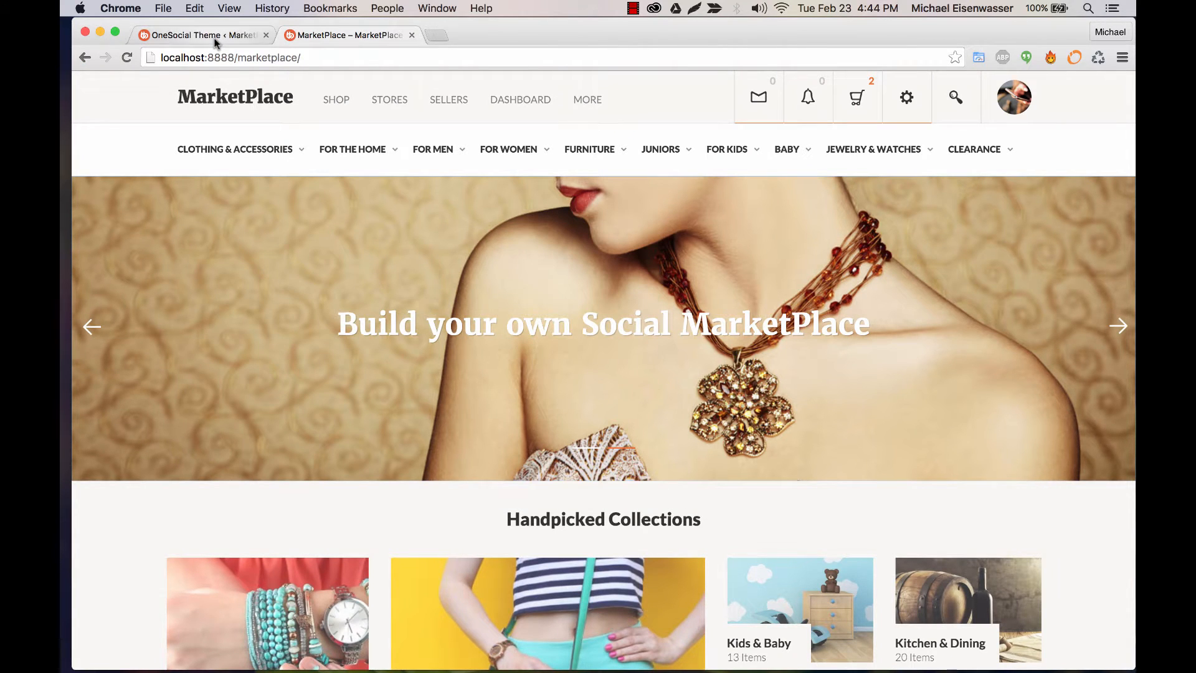
# Try the third-party shortcode slider option, then revert to the built-in OneSocial slider.
pyautogui.click(199, 35)
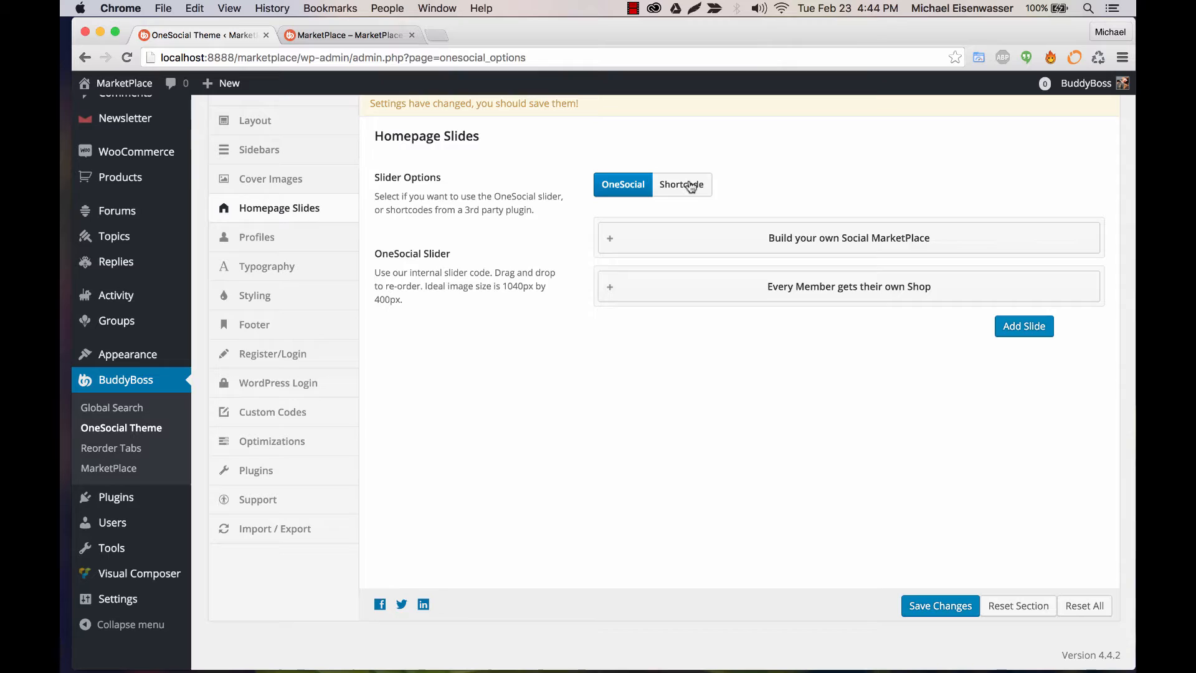
pyautogui.click(681, 185)
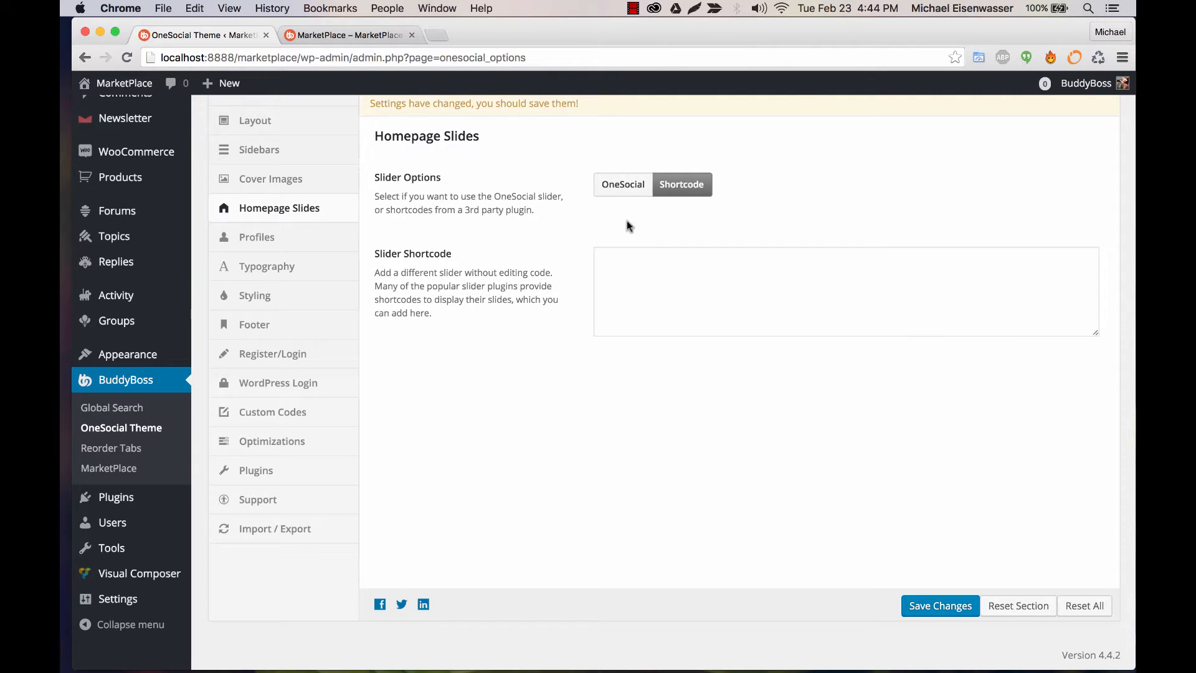
pyautogui.moveTo(578, 197)
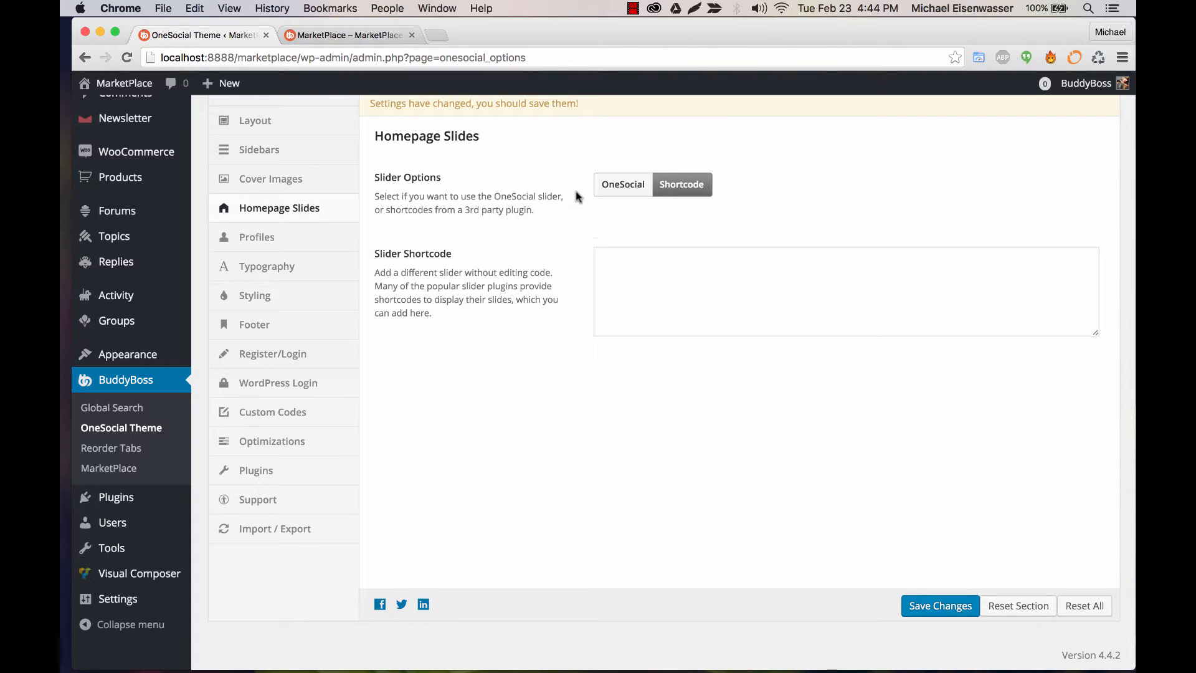
pyautogui.moveTo(561, 254)
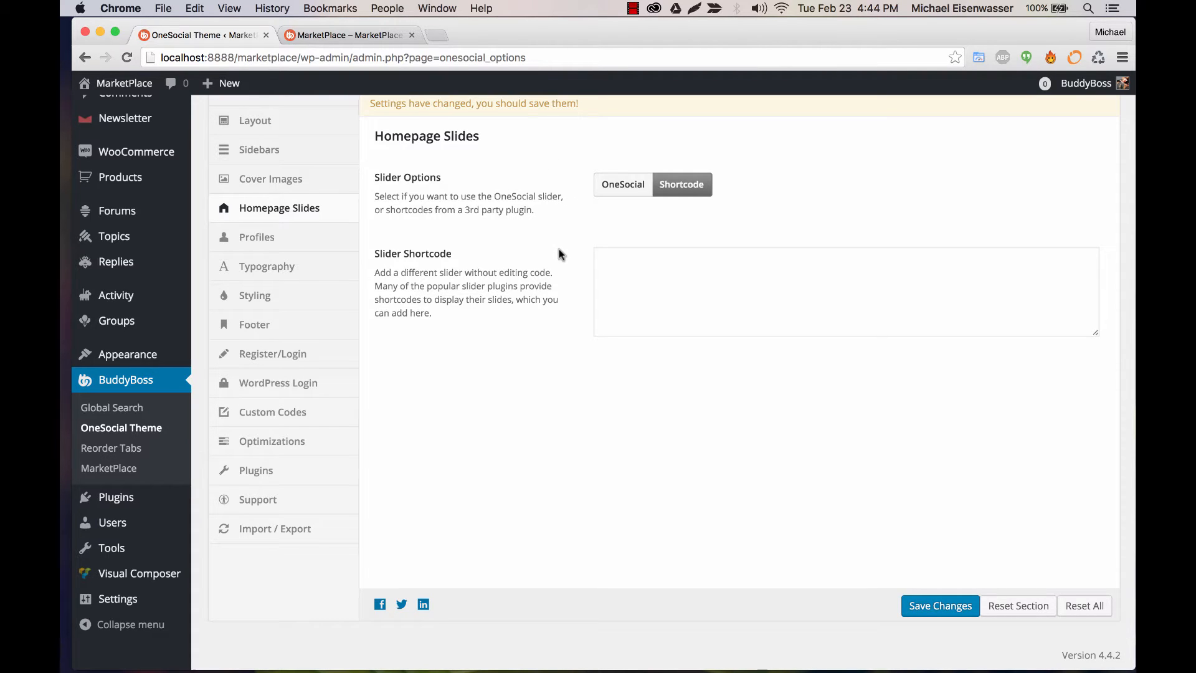
pyautogui.click(662, 269)
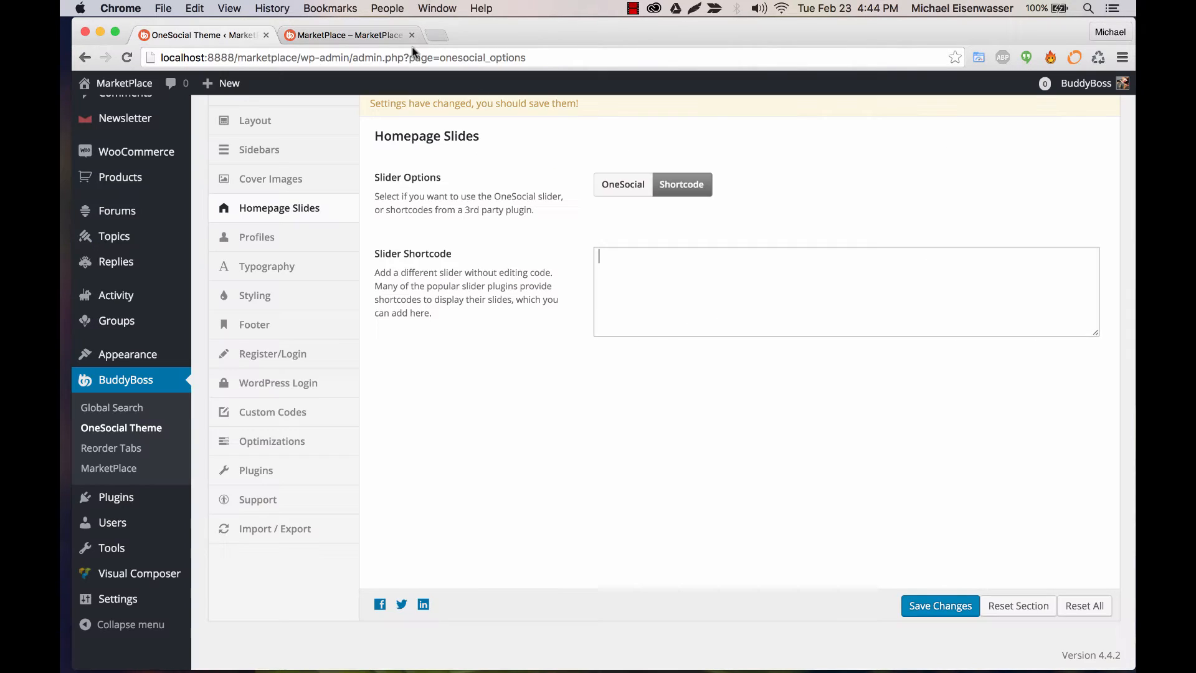
pyautogui.click(623, 184)
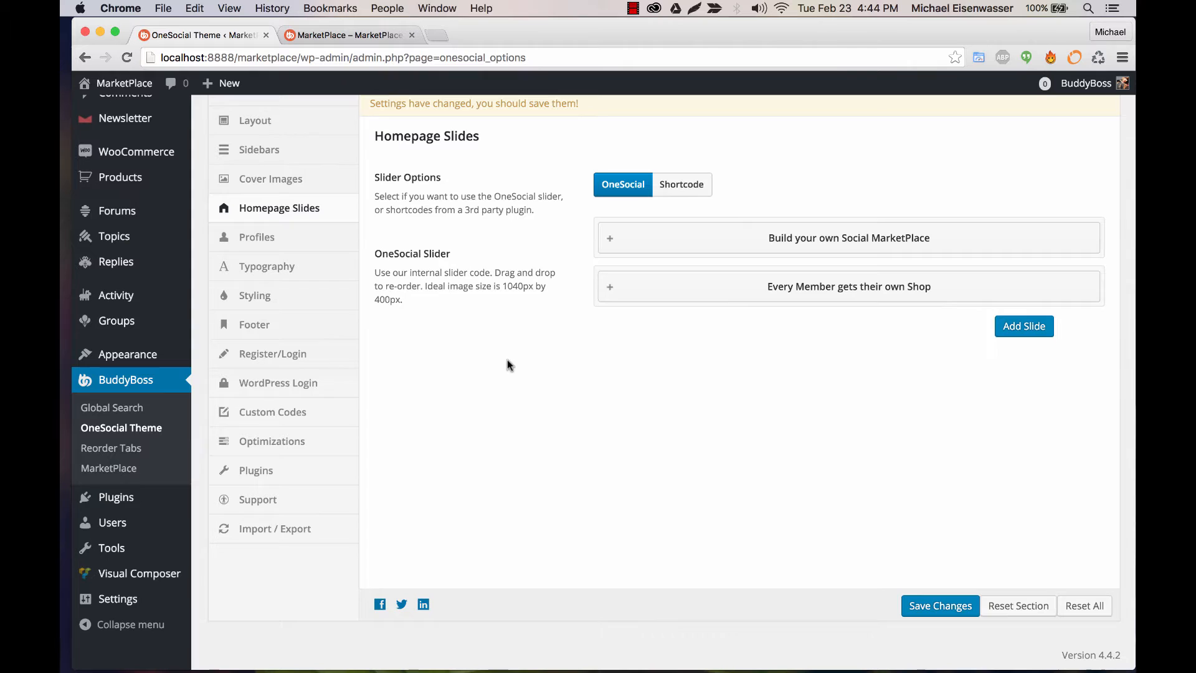
pyautogui.moveTo(331, 25)
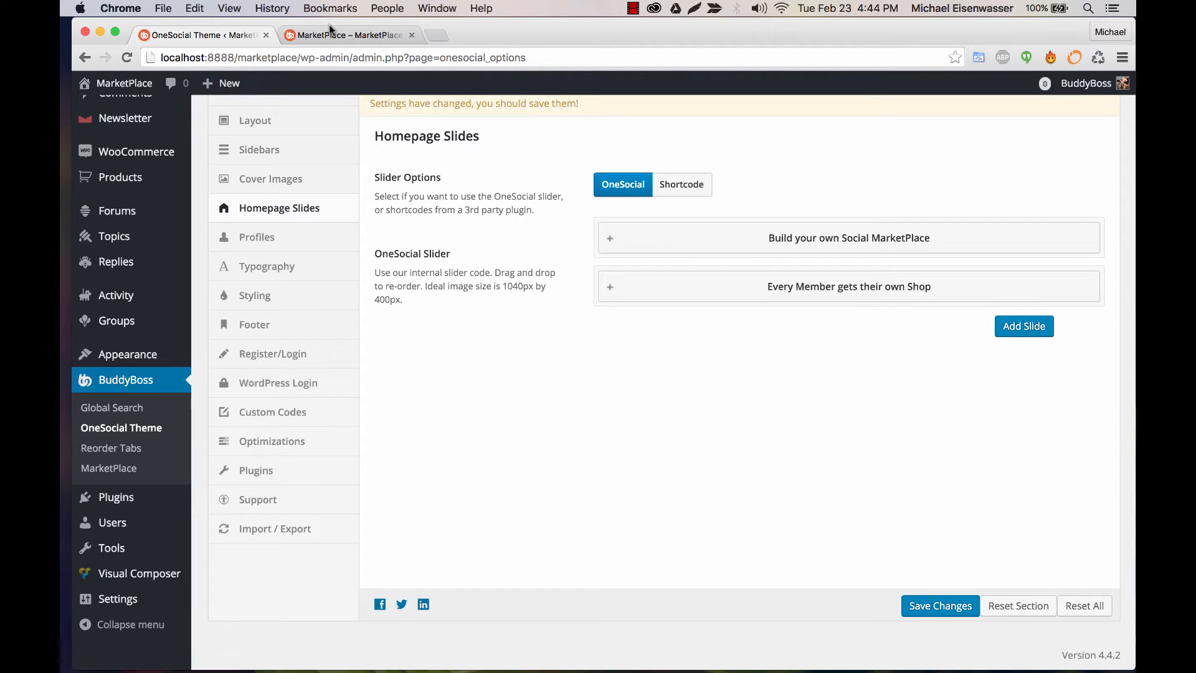
# Review the live homepage slider and the Handpicked Collections section below it.
pyautogui.click(354, 35)
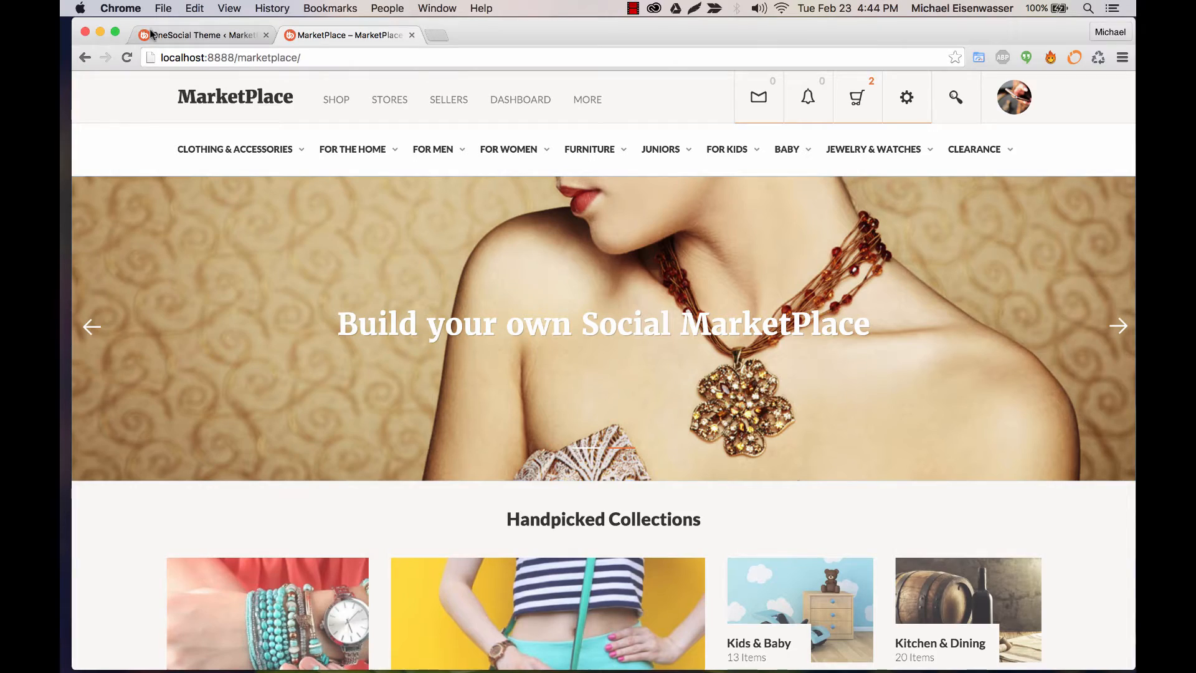
pyautogui.scroll(-3)
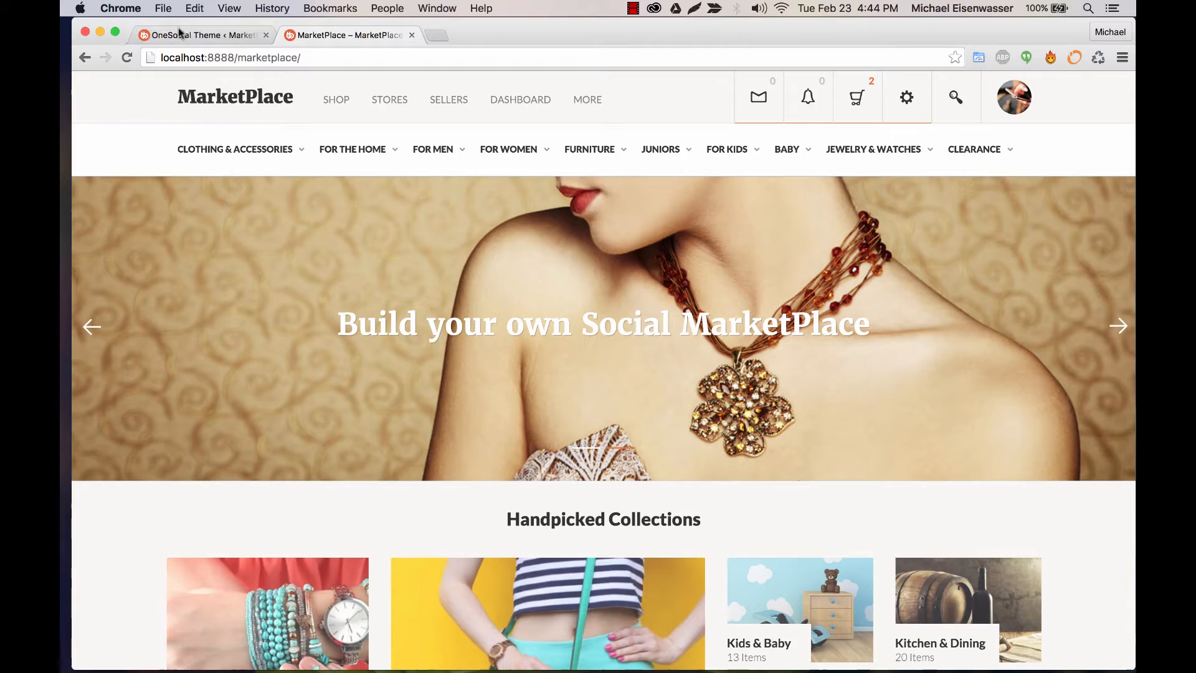
# Go to Plugins > Installed Plugins, discarding the unsaved theme settings via Leave this Page.
pyautogui.click(193, 35)
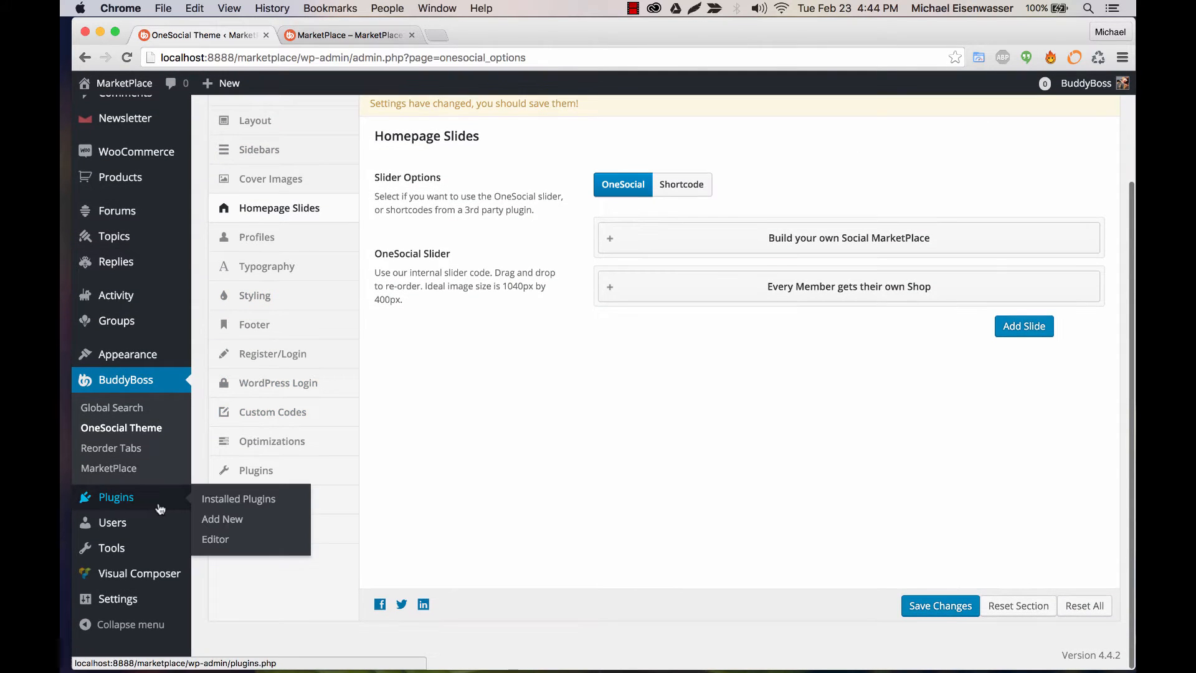
pyautogui.click(239, 499)
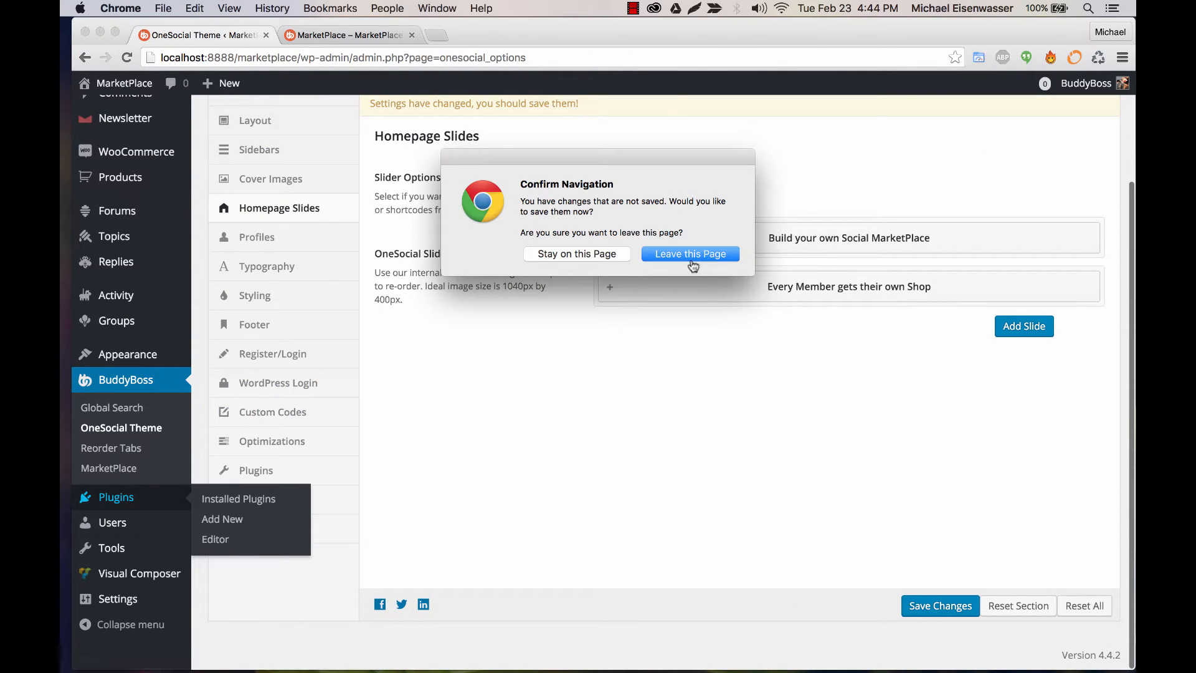
pyautogui.click(691, 254)
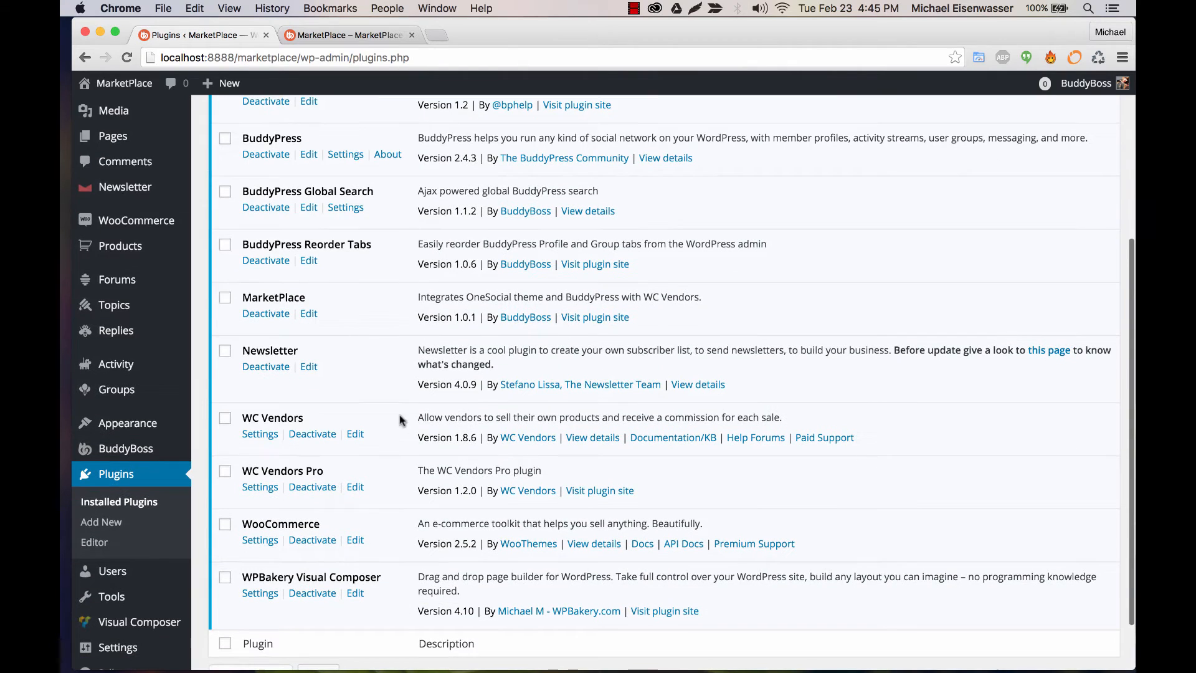
pyautogui.moveTo(298, 577)
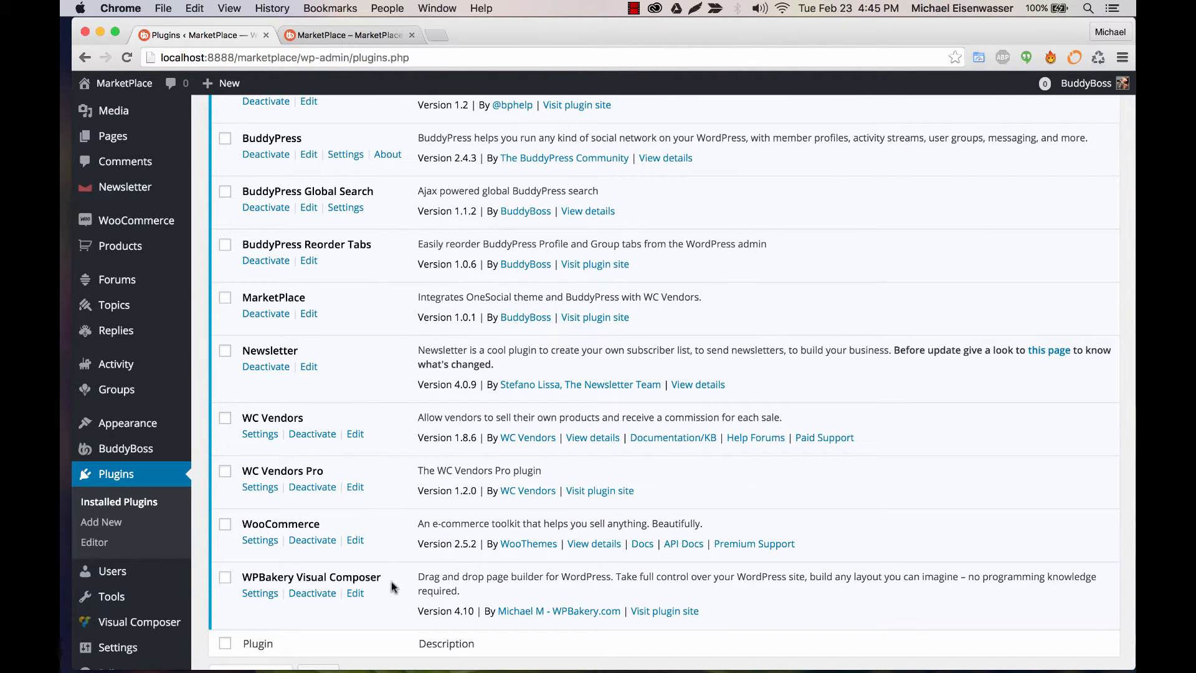
pyautogui.scroll(-3)
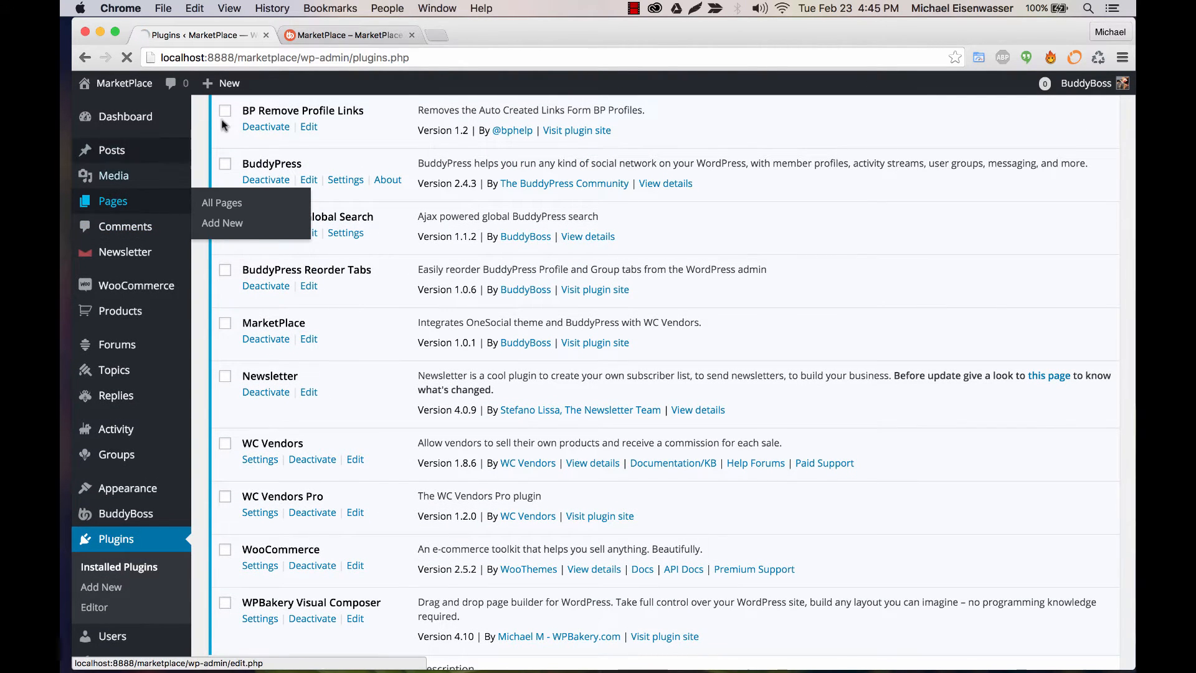
# From Pages > All Pages, edit the Home — Front Page and view its Visual Composer layout.
pyautogui.click(221, 202)
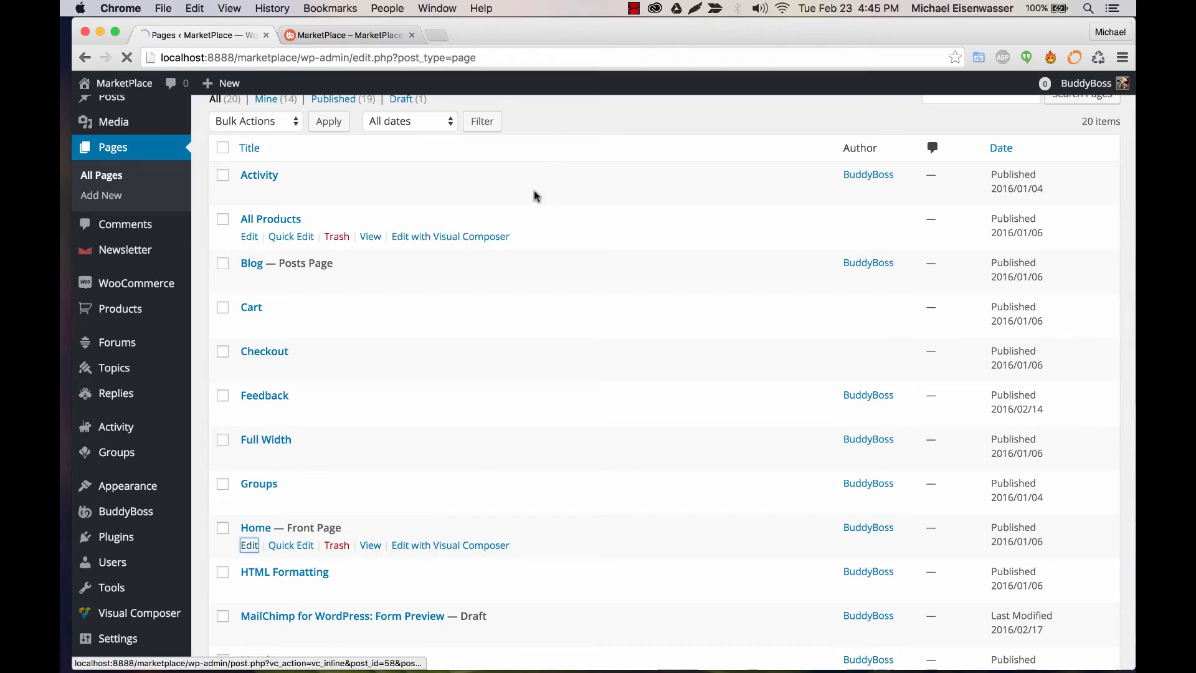
pyautogui.click(250, 546)
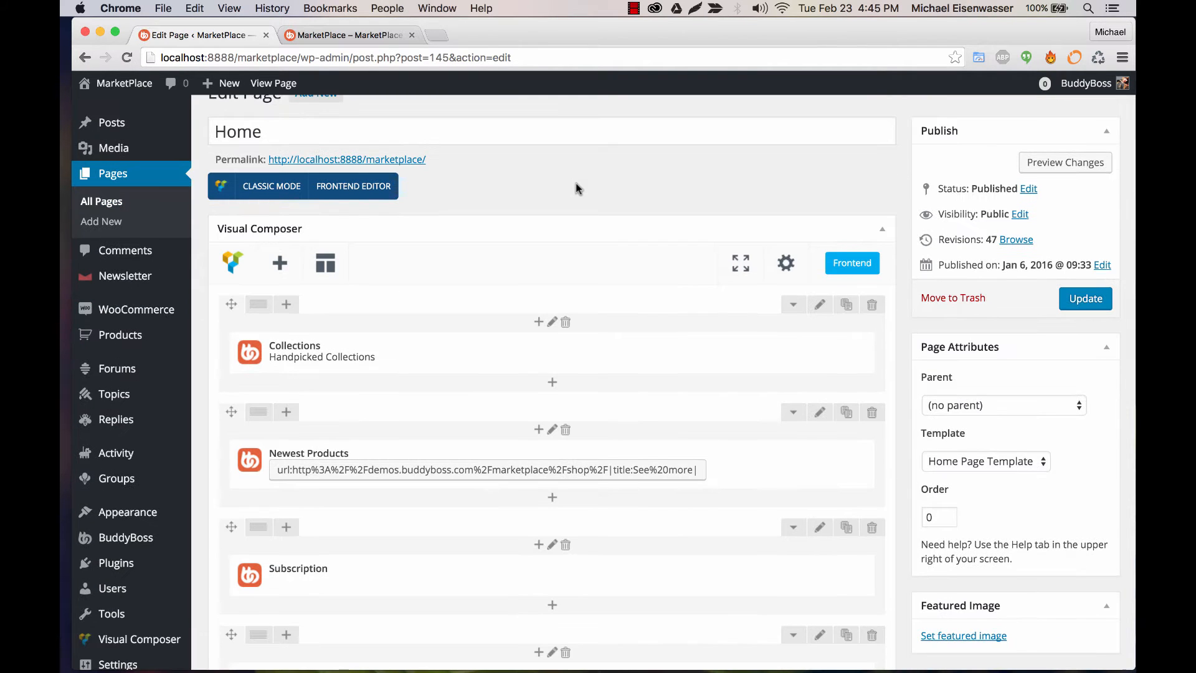
pyautogui.scroll(-3)
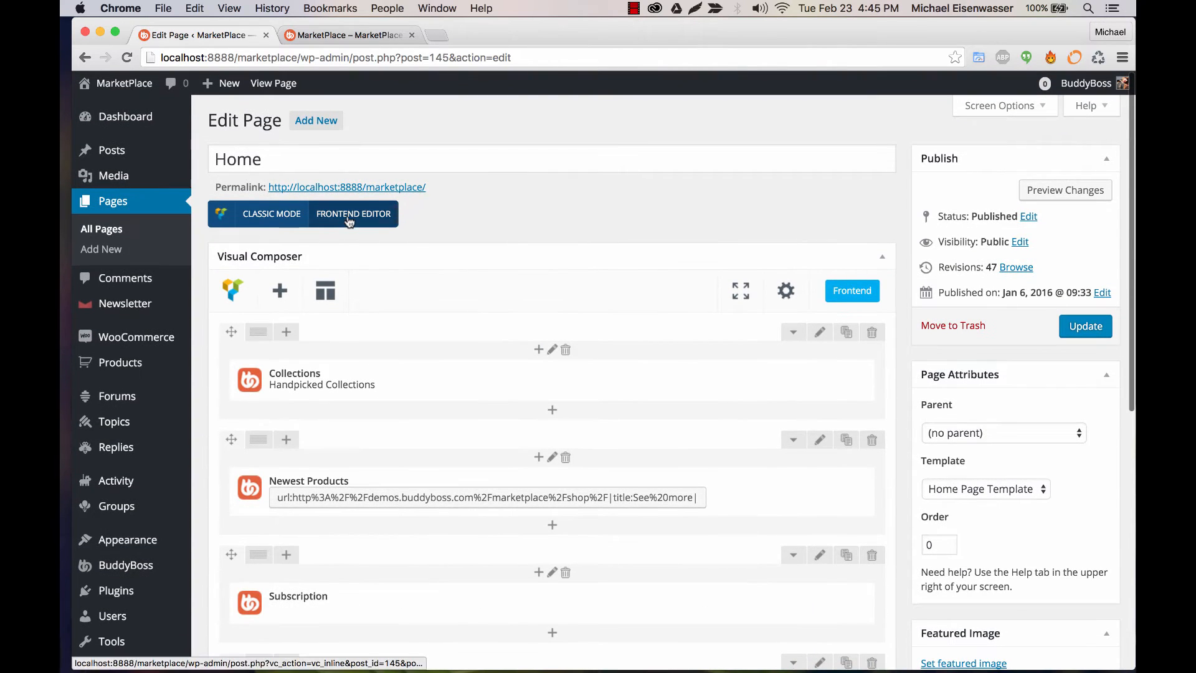
# Switch to the Frontend Editor and scroll to the Handpicked Collections and Newest Items sections.
pyautogui.click(354, 214)
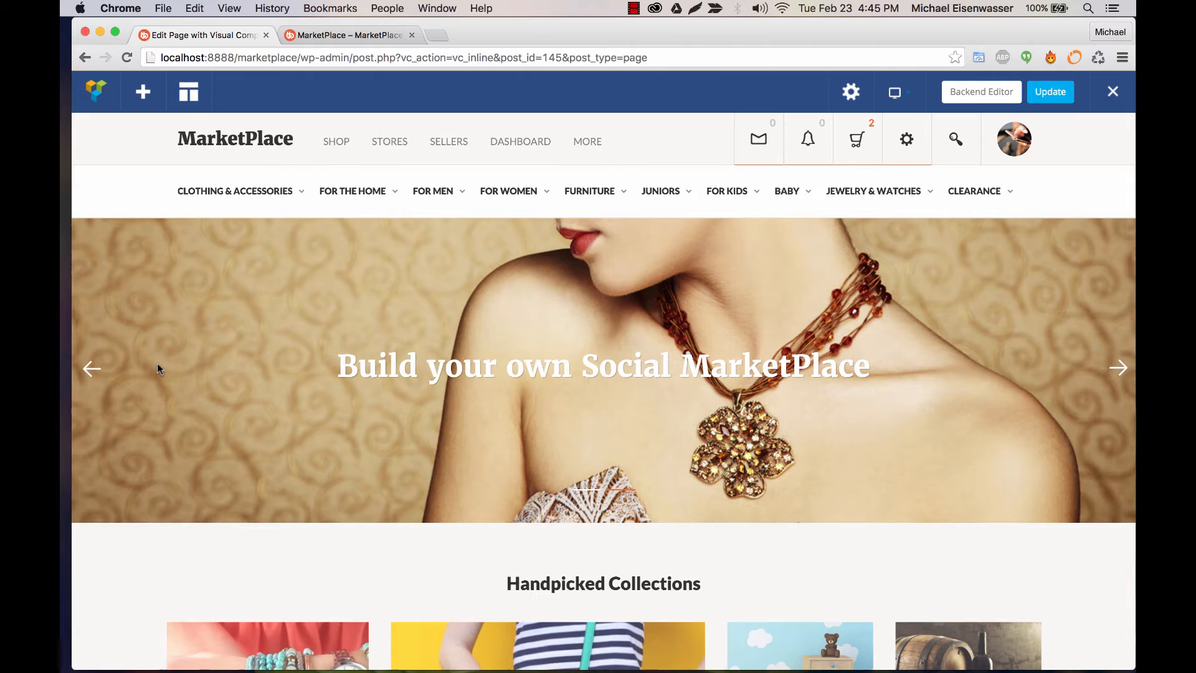
pyautogui.scroll(-3)
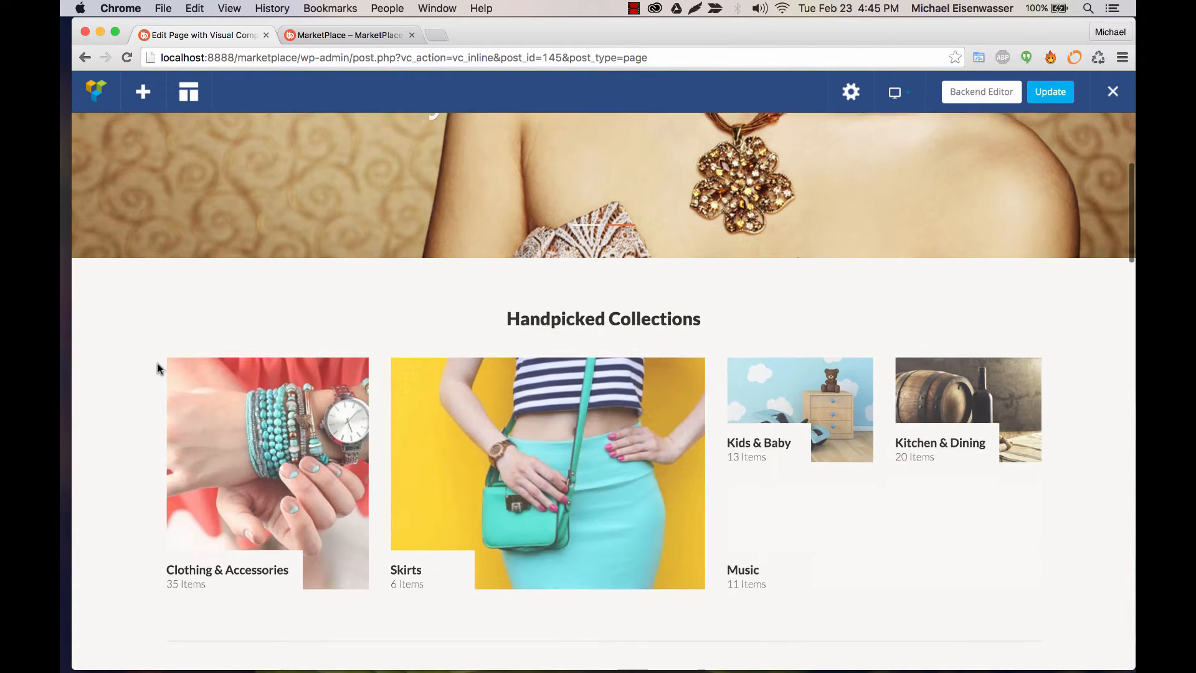
pyautogui.scroll(-3)
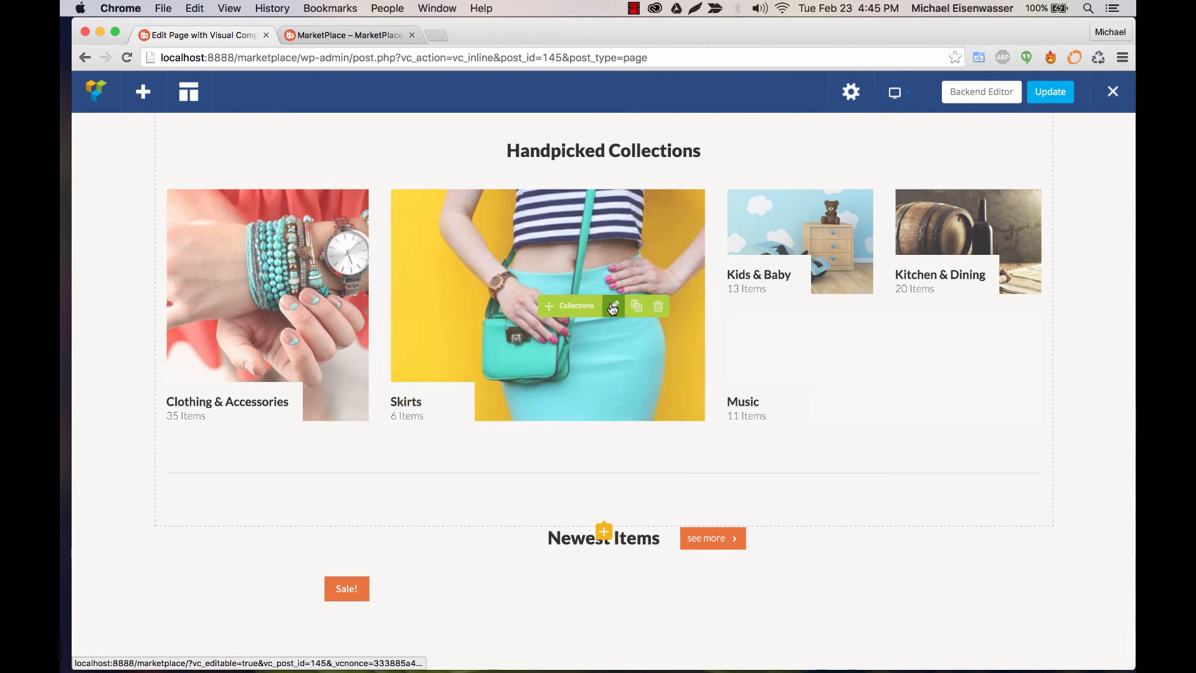
# Review the Collections element's Title and Categories settings, then return to the Backend Editor.
pyautogui.click(613, 305)
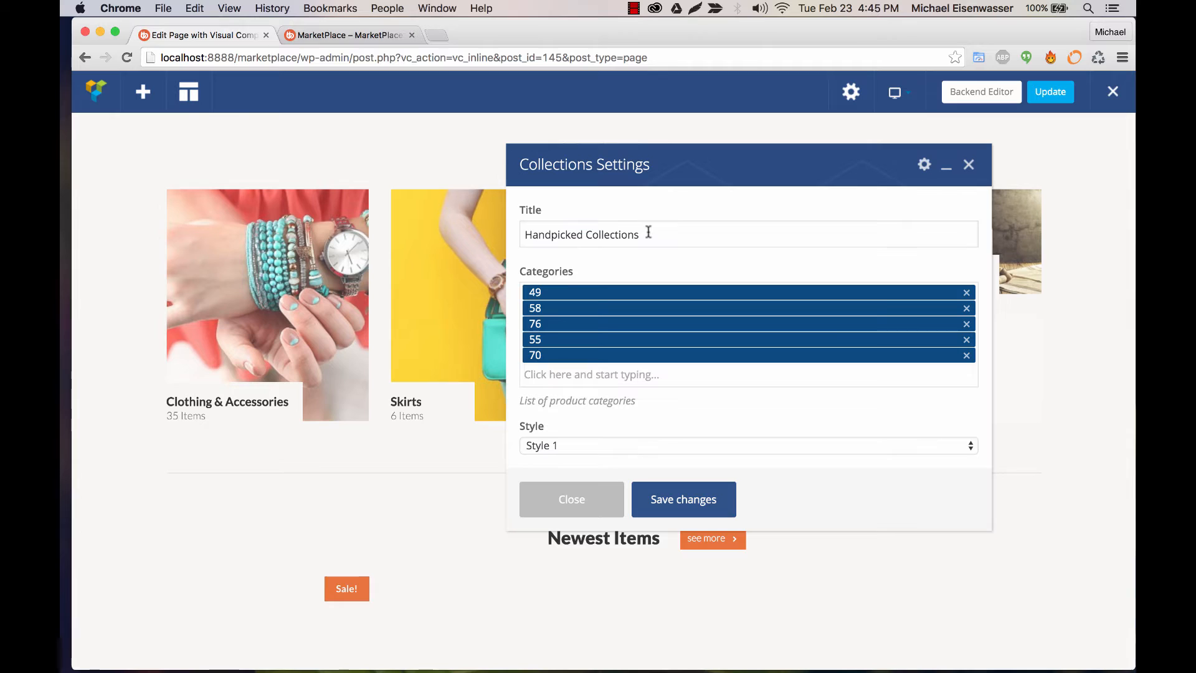
pyautogui.moveTo(646, 356)
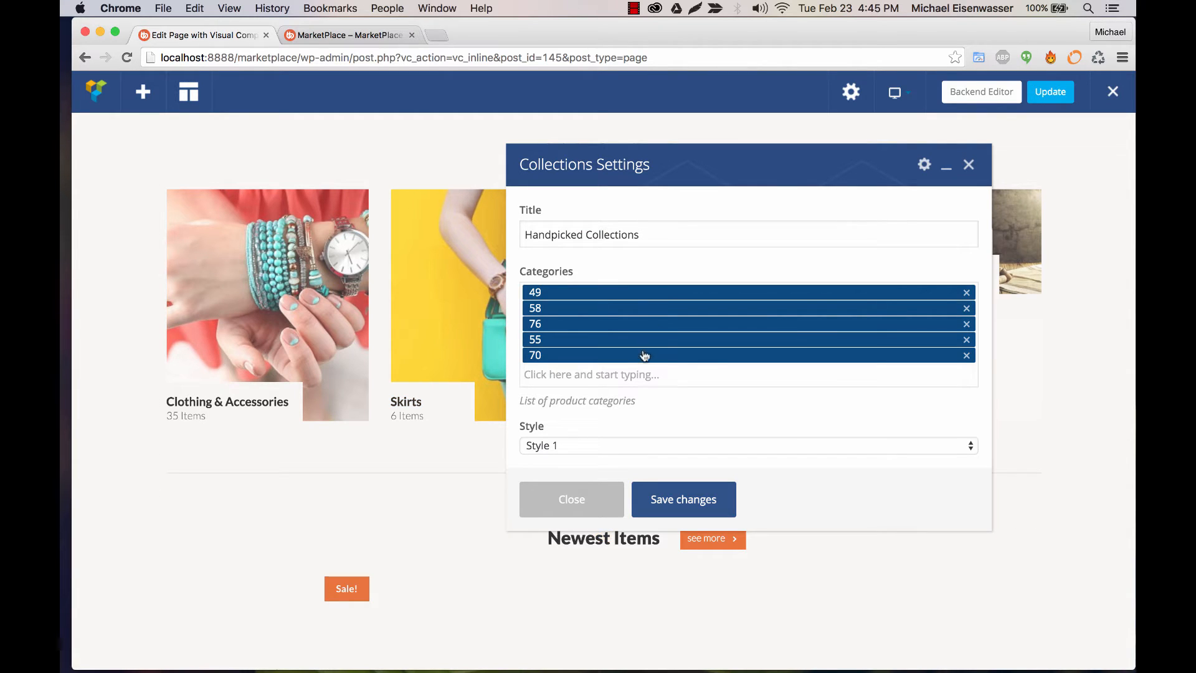
pyautogui.moveTo(551, 374)
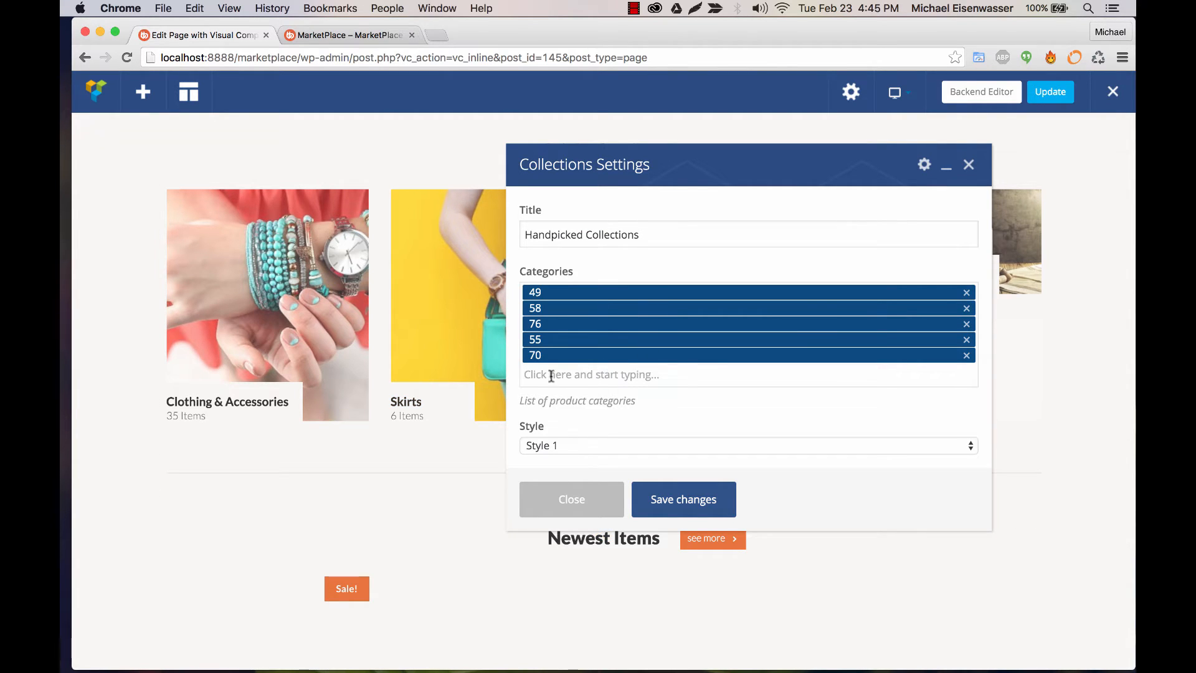
pyautogui.moveTo(873, 363)
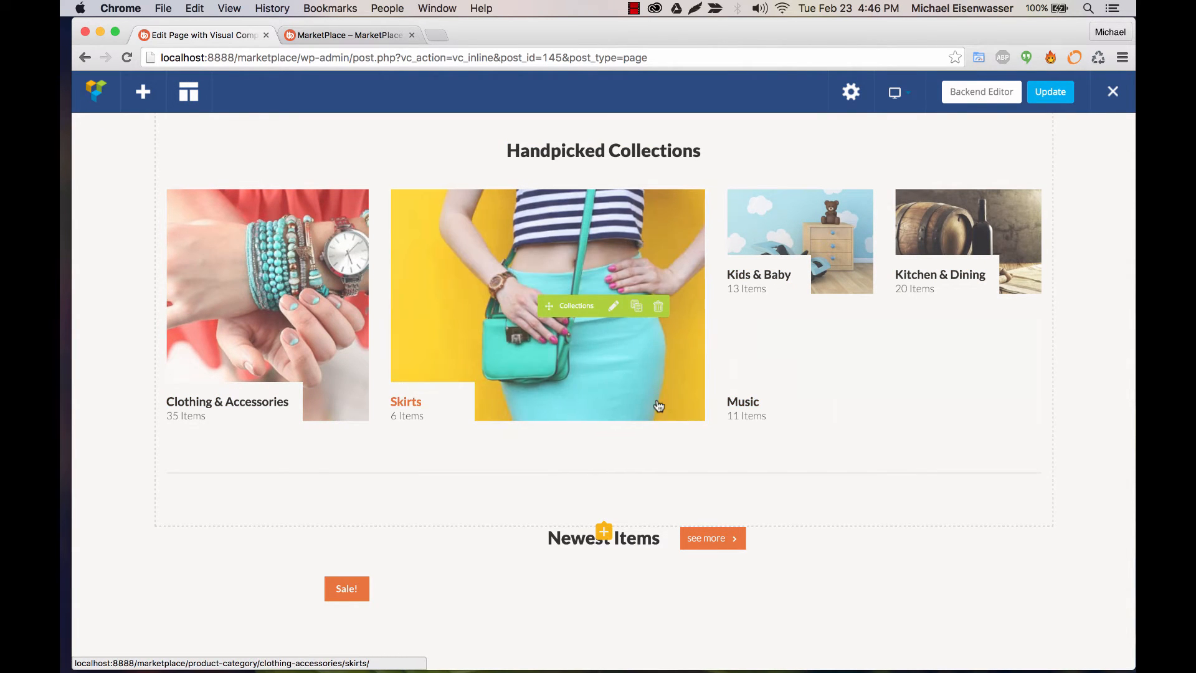
pyautogui.scroll(-3)
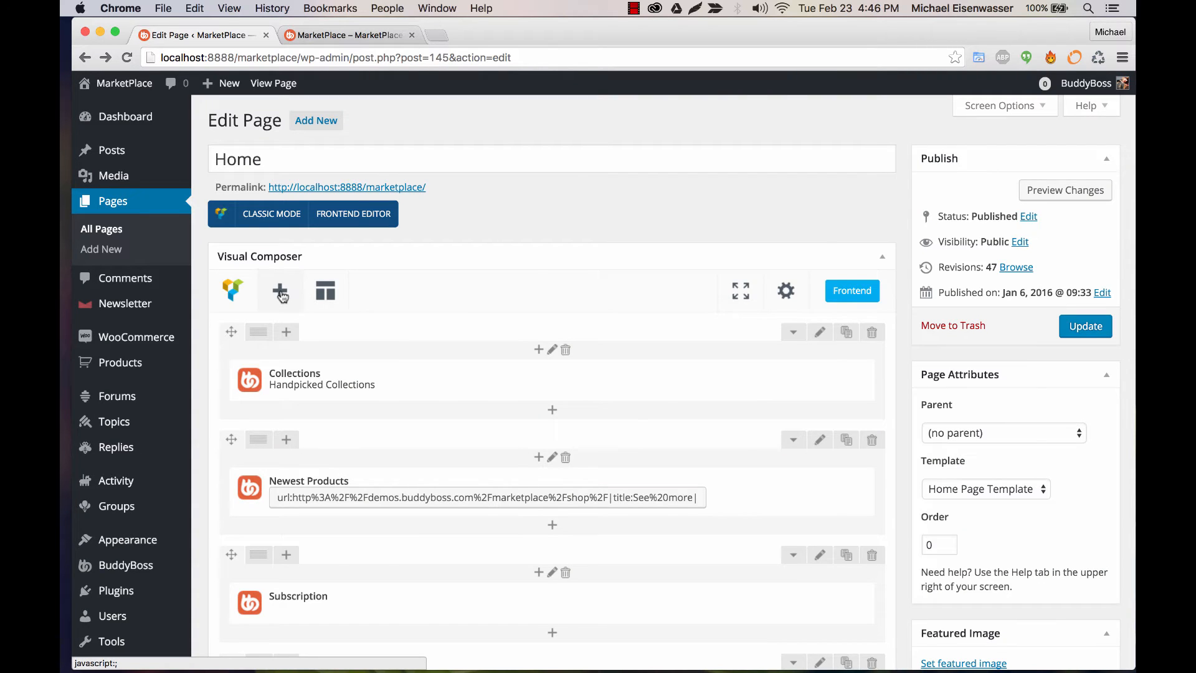
# Browse the Add Element catalogue's MarketPlace and WooCommerce tabs, then close it without adding.
pyautogui.click(279, 291)
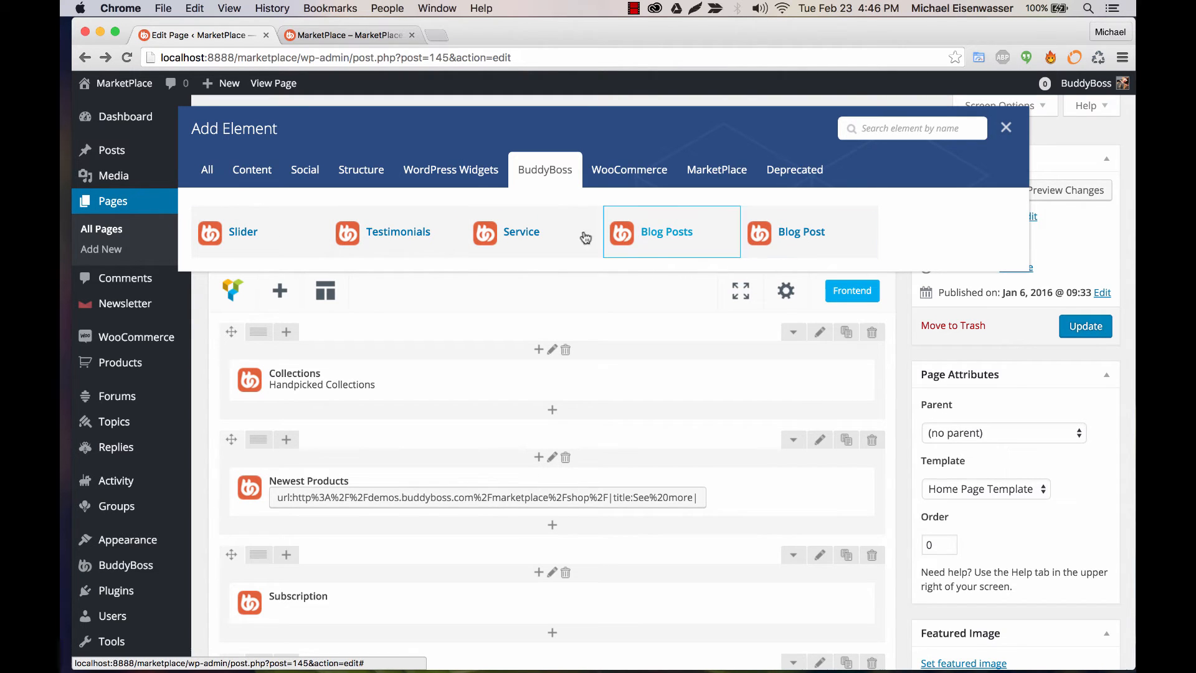
pyautogui.moveTo(704, 135)
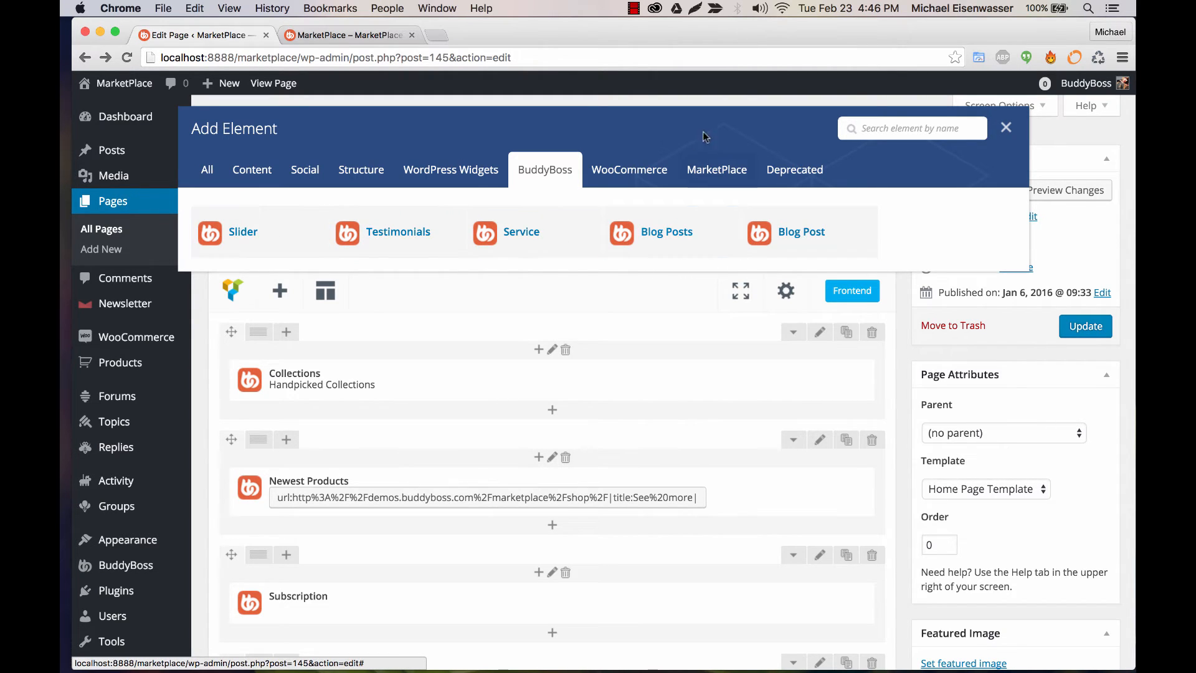
pyautogui.click(717, 170)
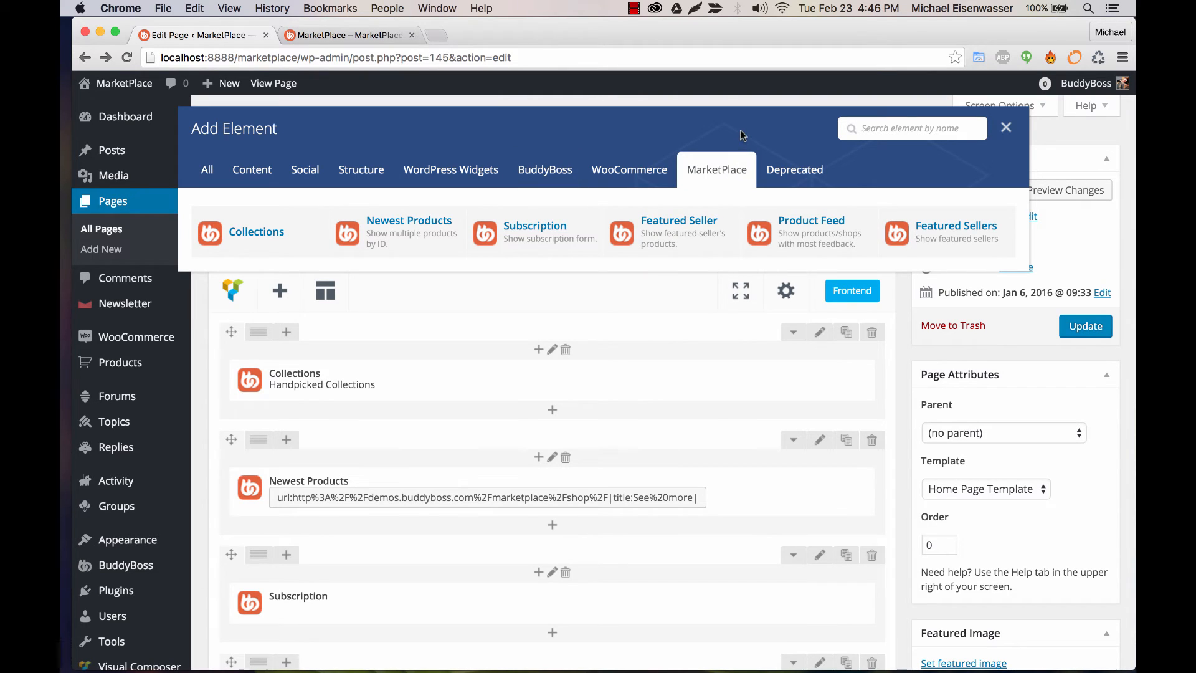
pyautogui.moveTo(294, 244)
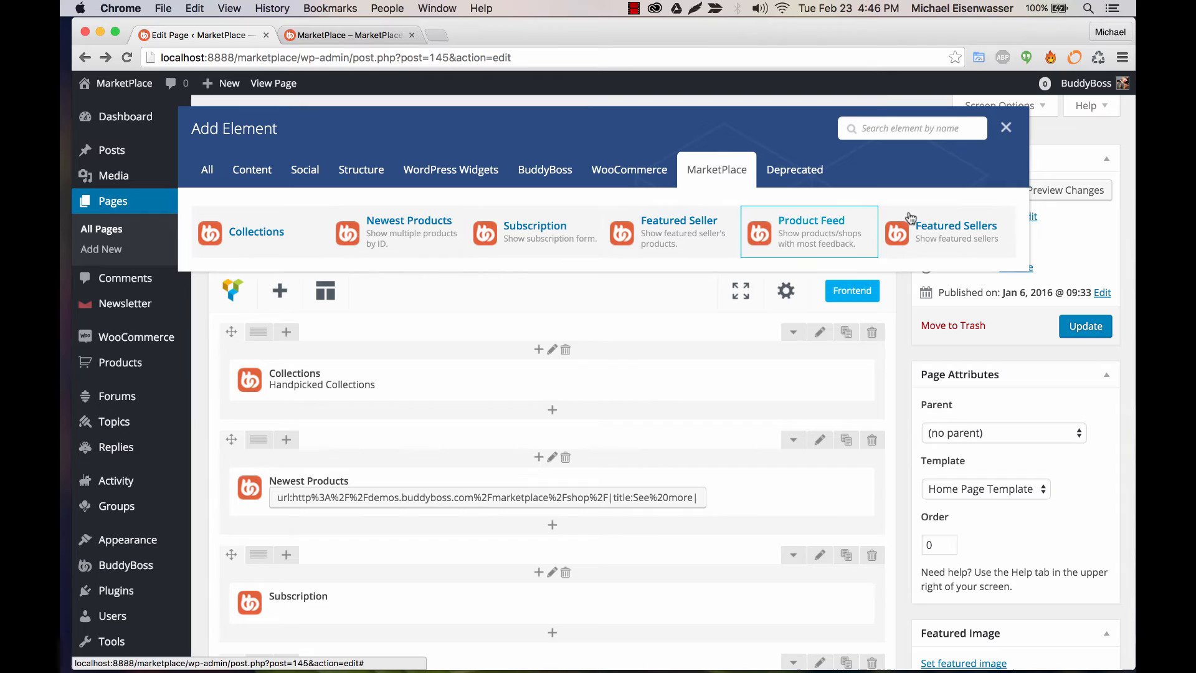
pyautogui.moveTo(257, 235)
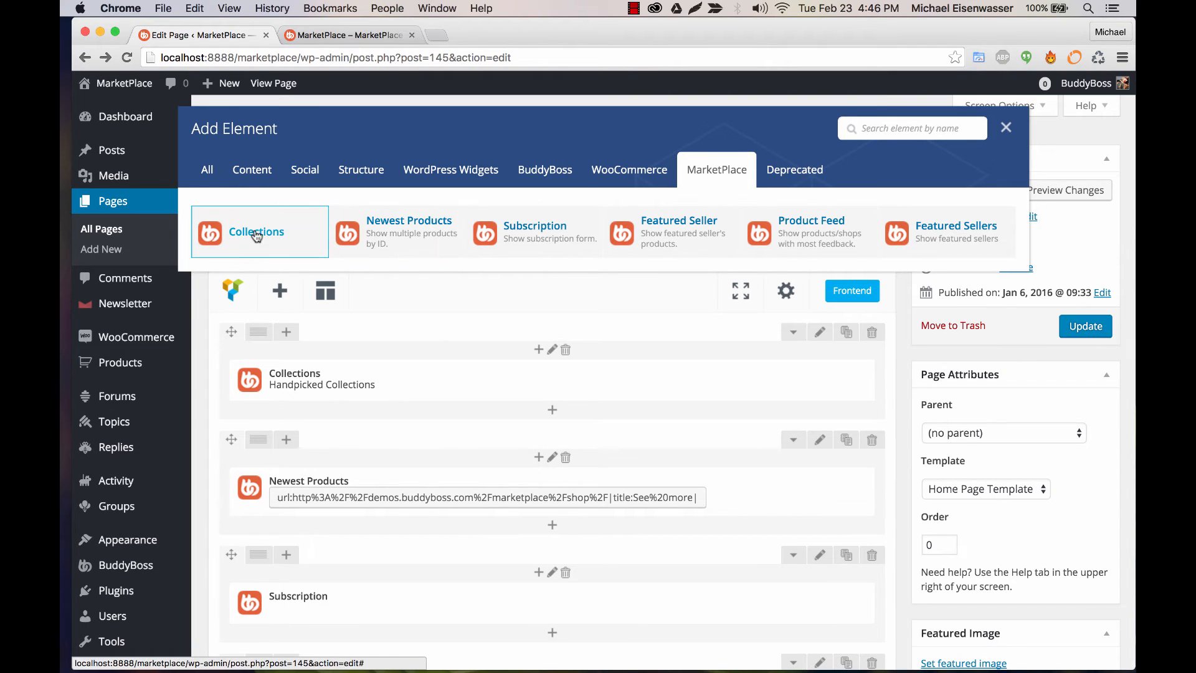
pyautogui.moveTo(260, 242)
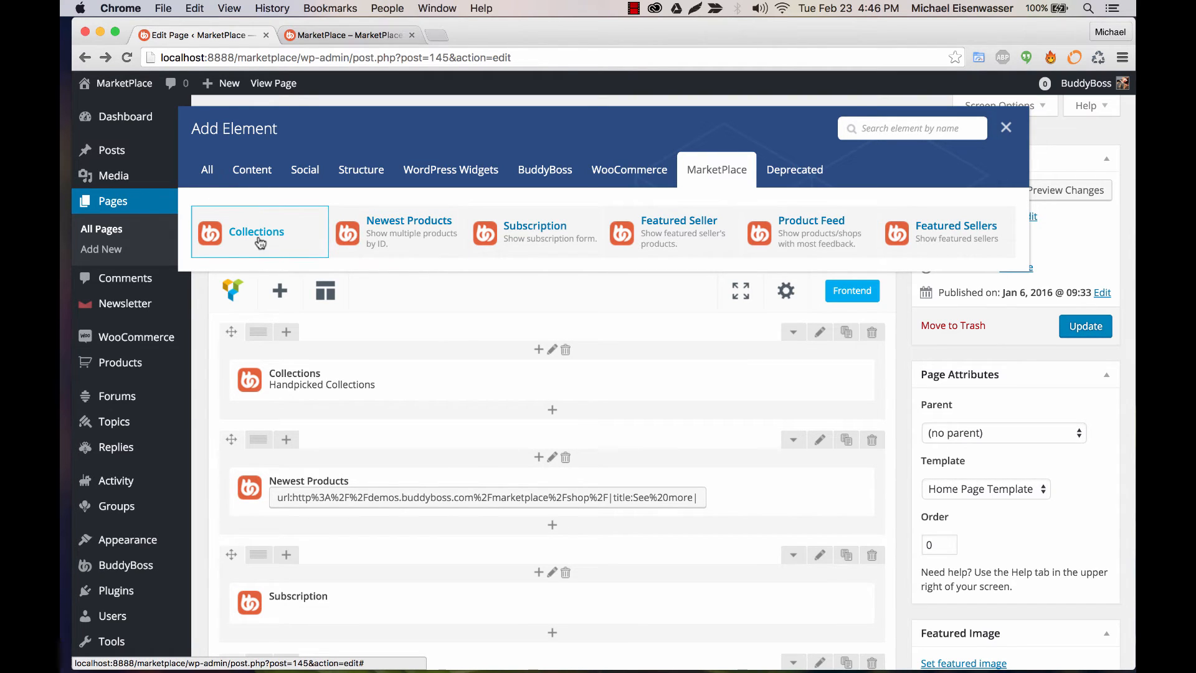
pyautogui.moveTo(426, 223)
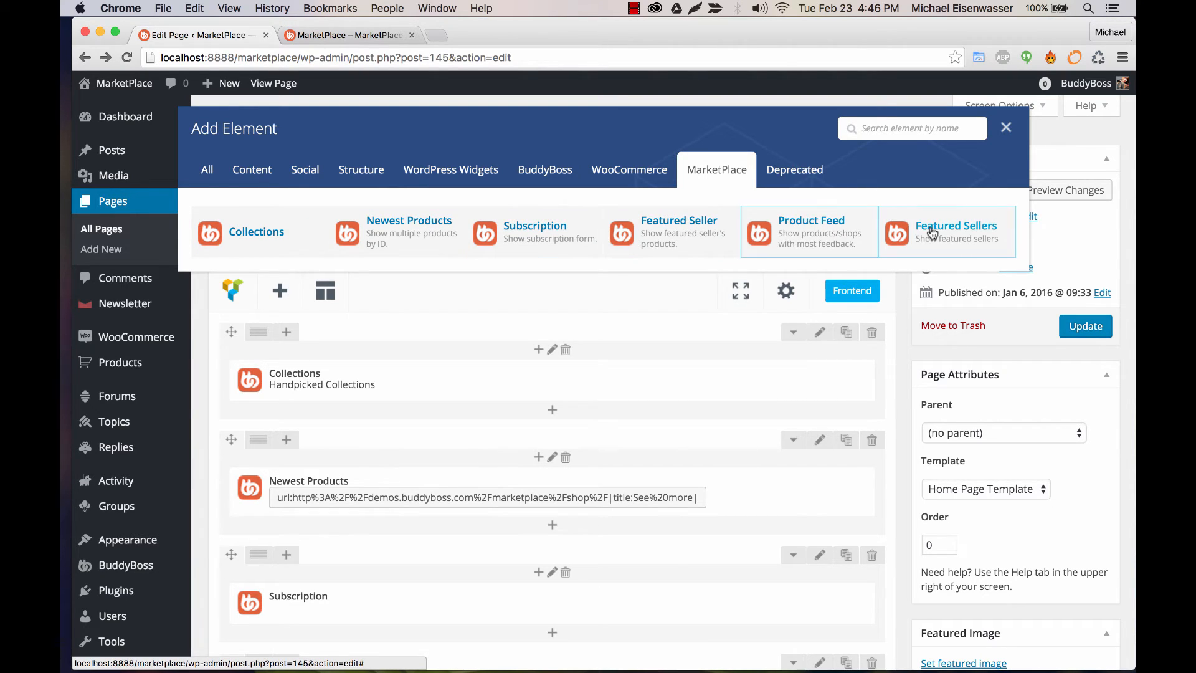
pyautogui.click(629, 170)
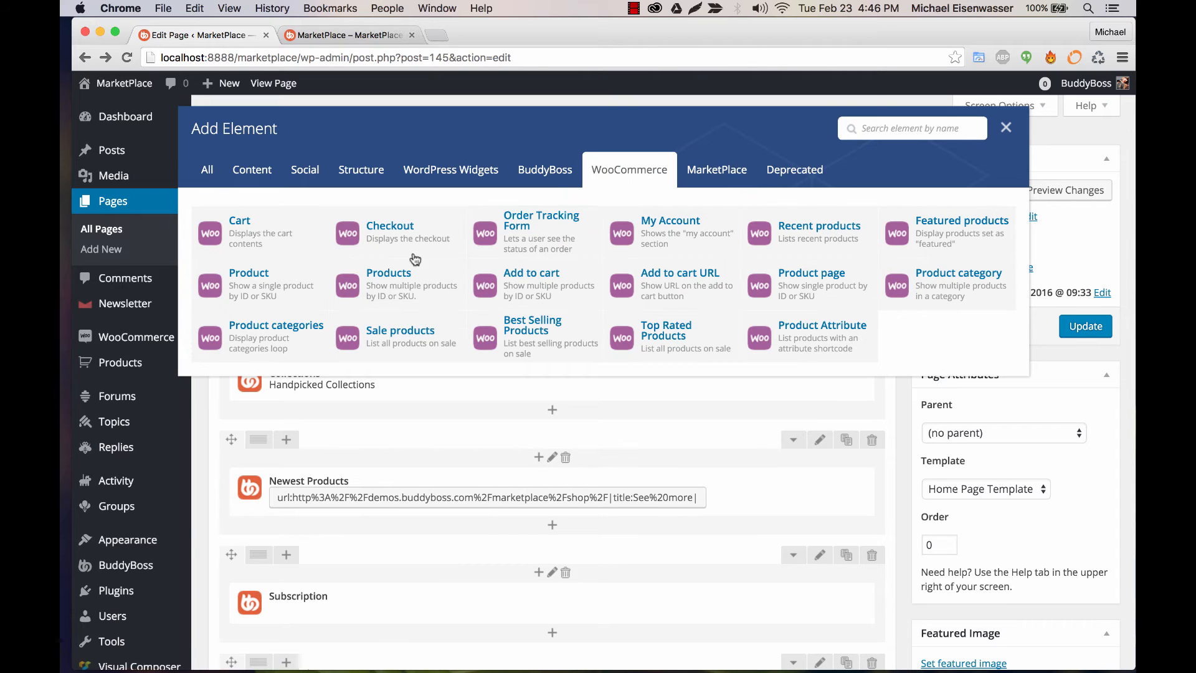
pyautogui.moveTo(726, 179)
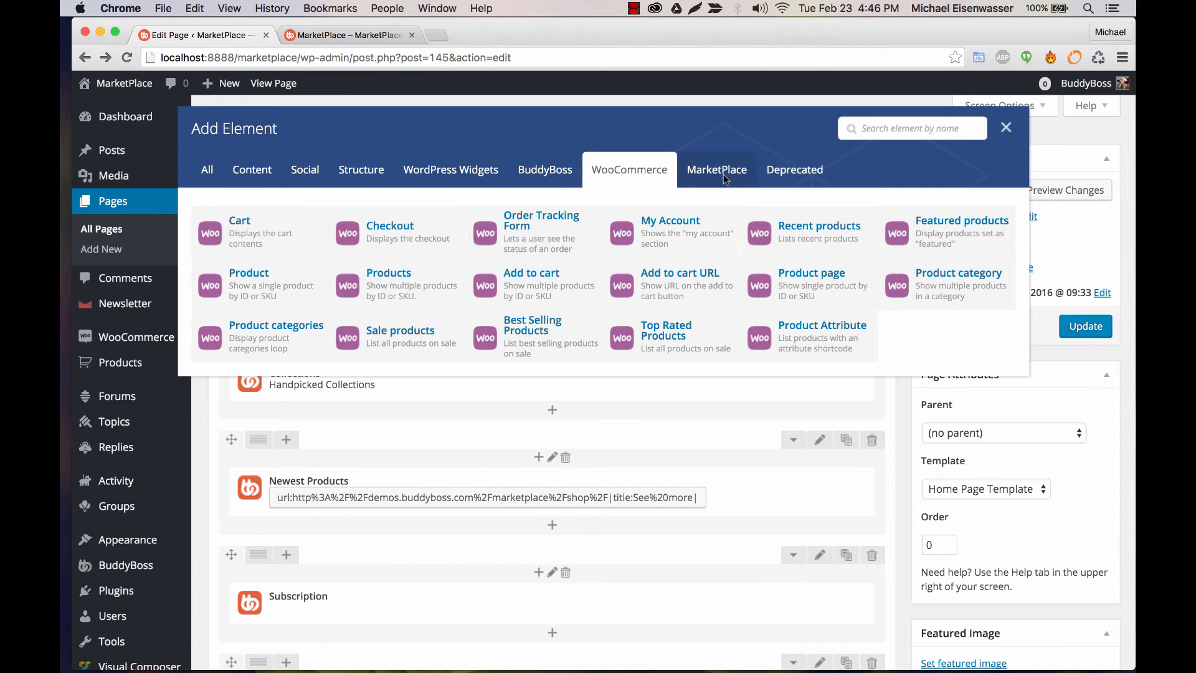
pyautogui.click(718, 169)
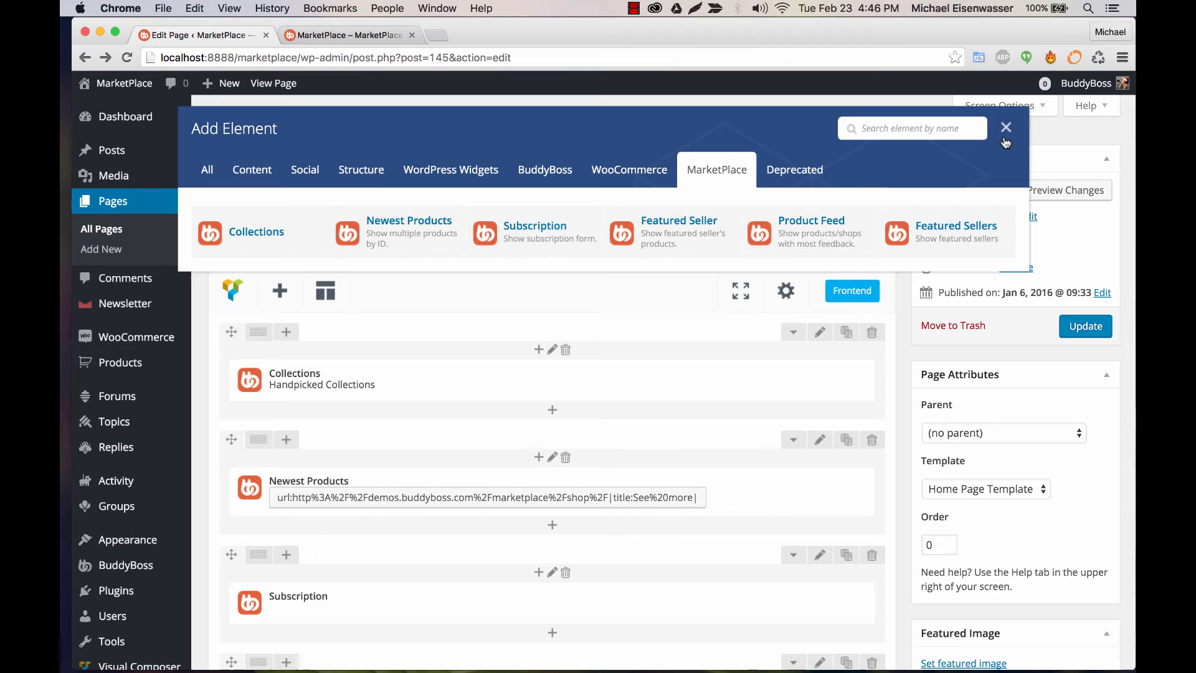
pyautogui.click(1006, 127)
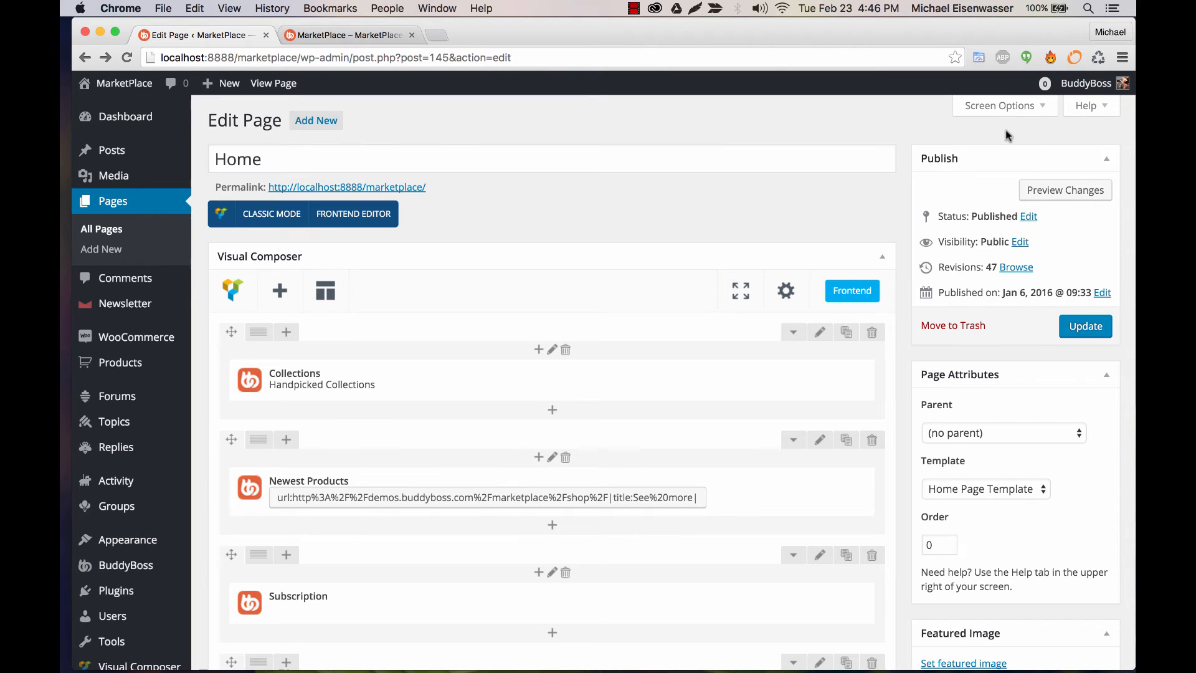
# Scroll the layout to the Subscription element and check its signup box on the live homepage.
pyautogui.scroll(-3)
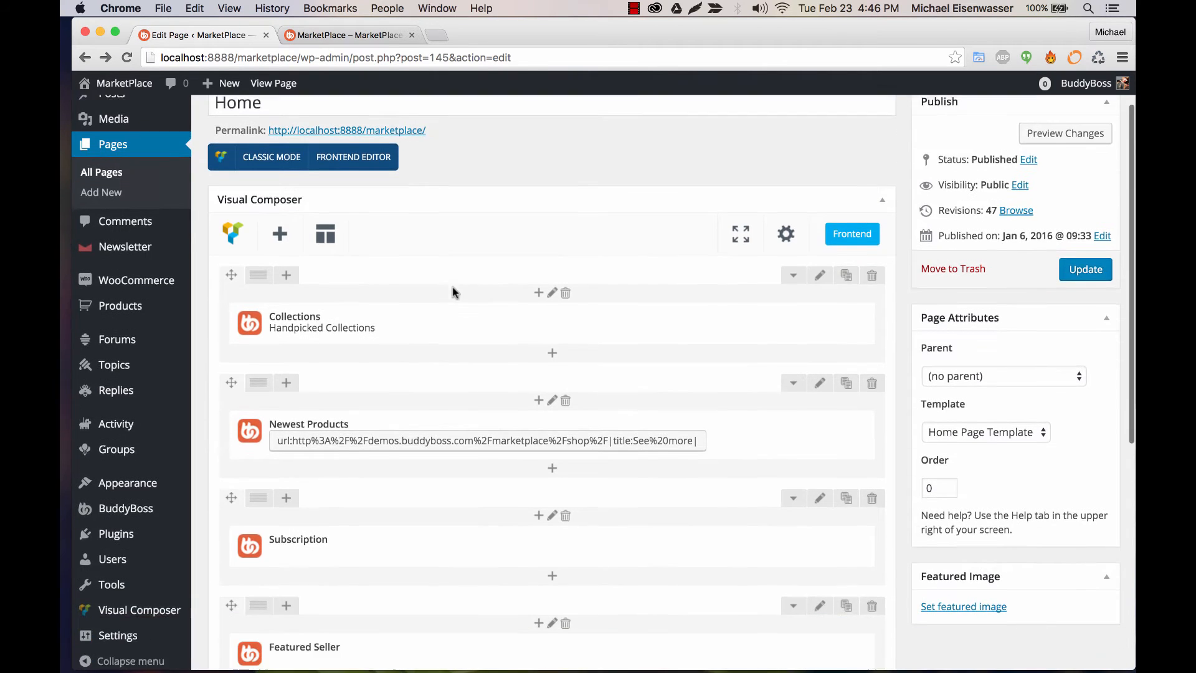
pyautogui.scroll(-3)
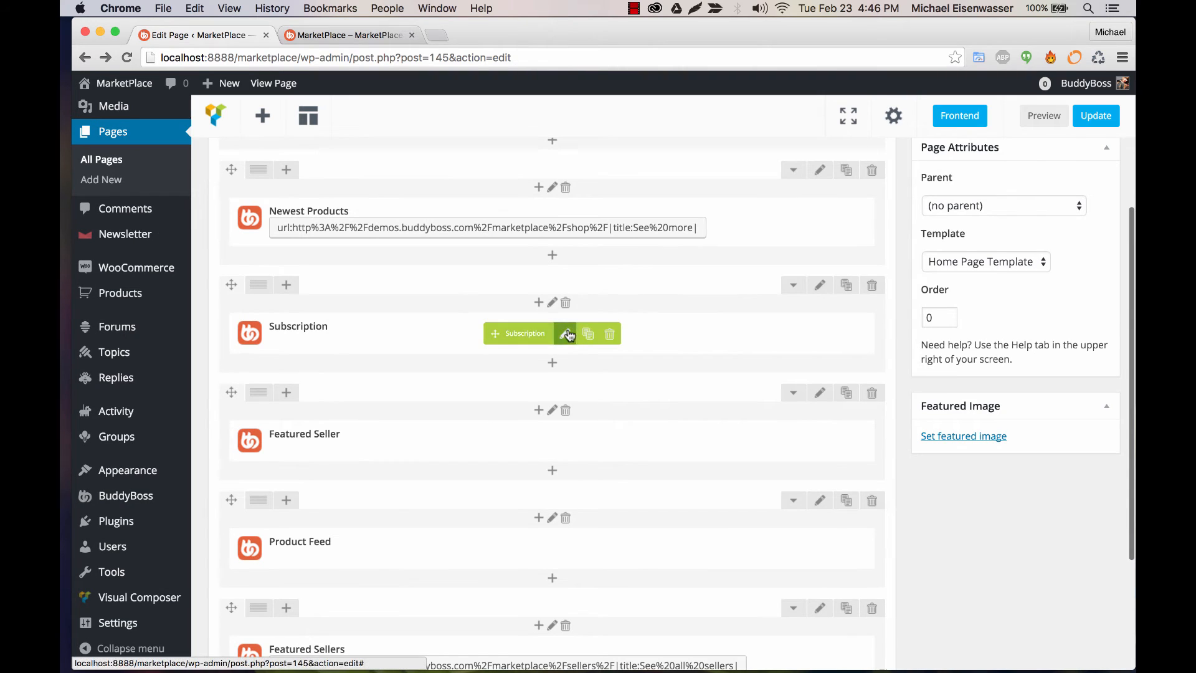
pyautogui.click(352, 35)
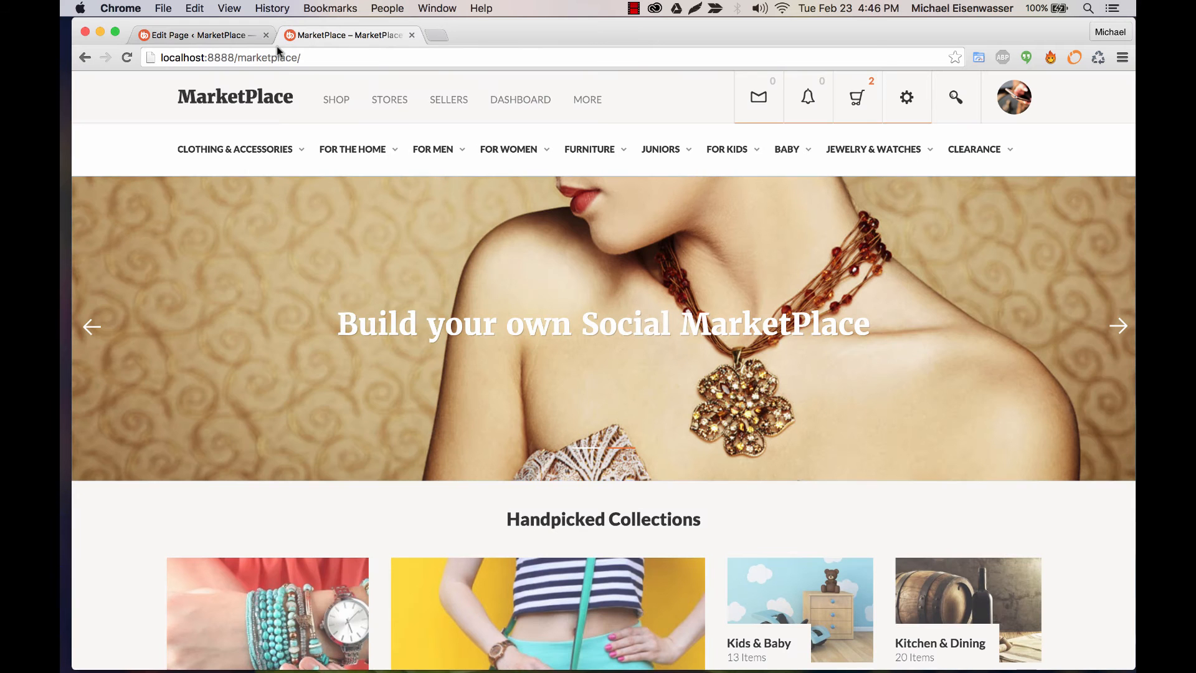
pyautogui.scroll(-3)
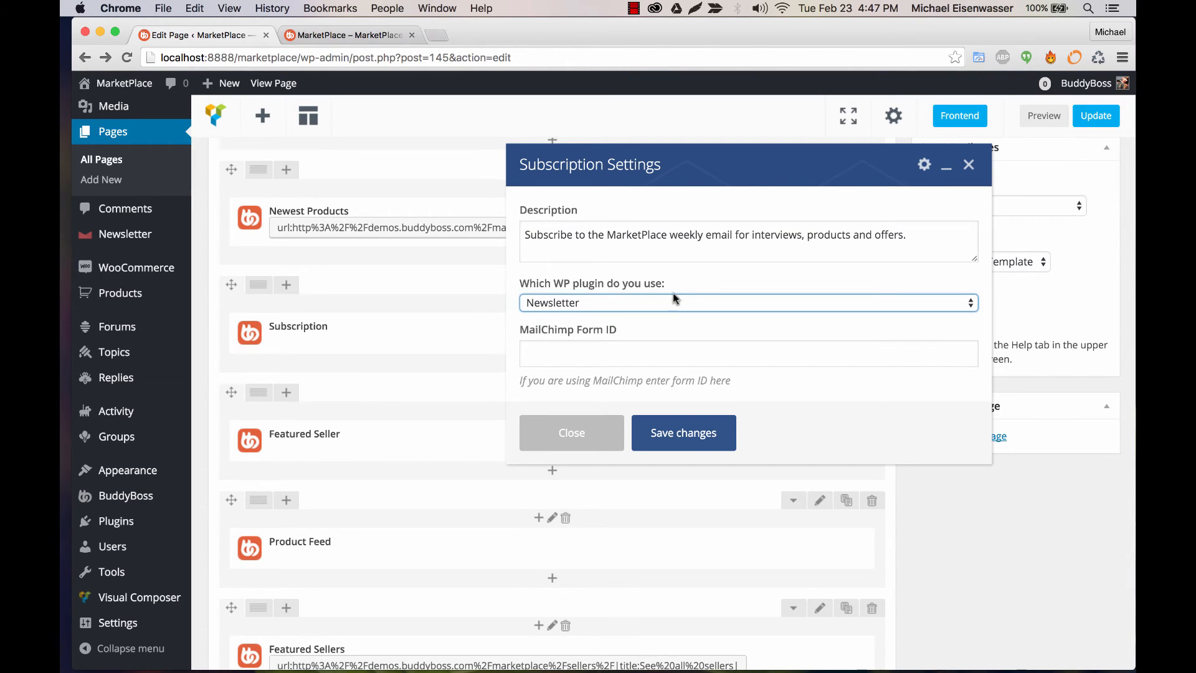
pyautogui.moveTo(671, 307)
pyautogui.write('newsletter plugin wor')
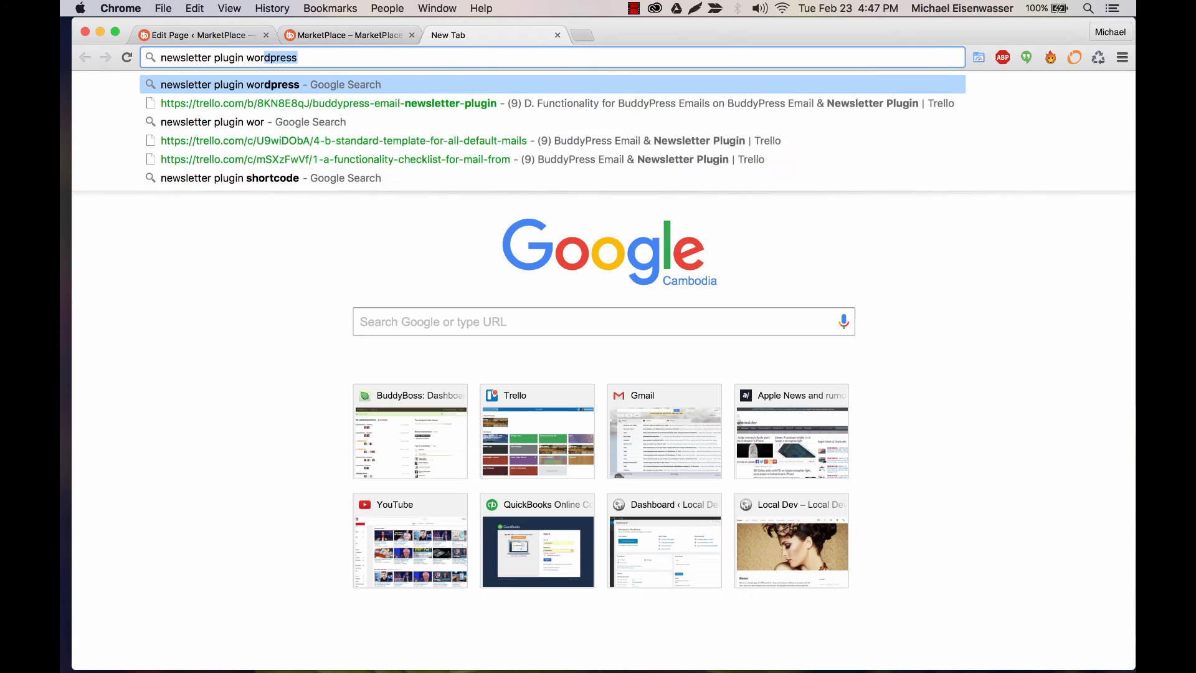
# Search Google for the Newsletter plugin, view its WordPress.org page, then return to the MarketPlace homepage.
pyautogui.press('Return')
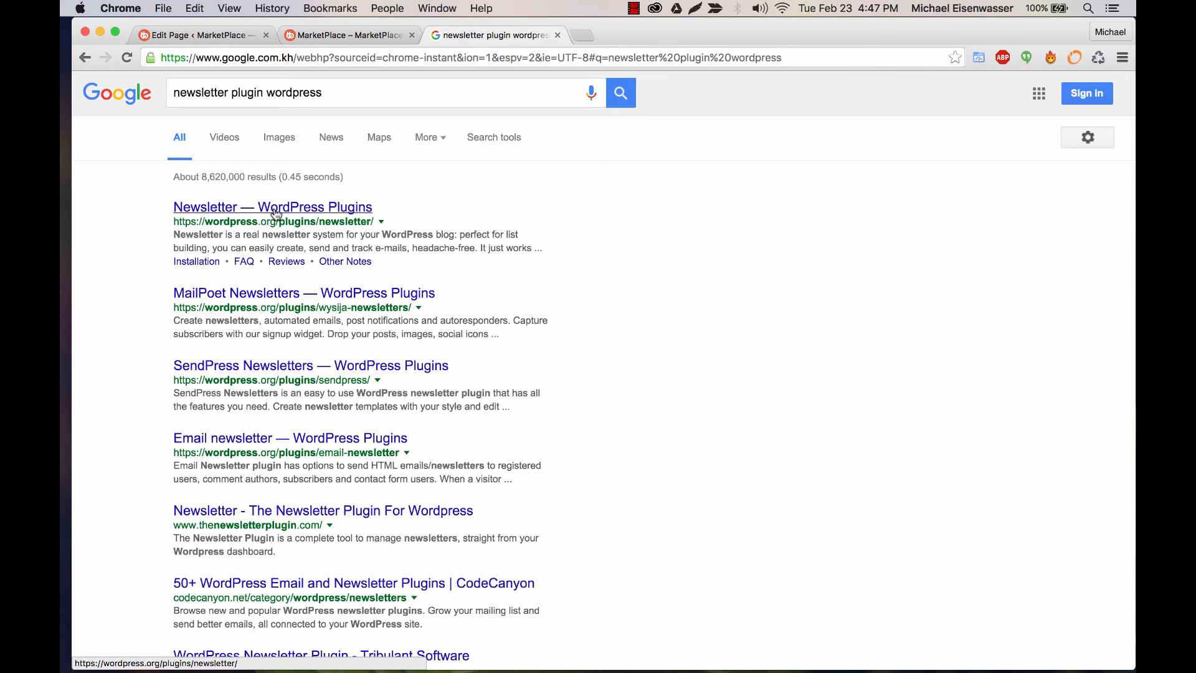
pyautogui.click(272, 207)
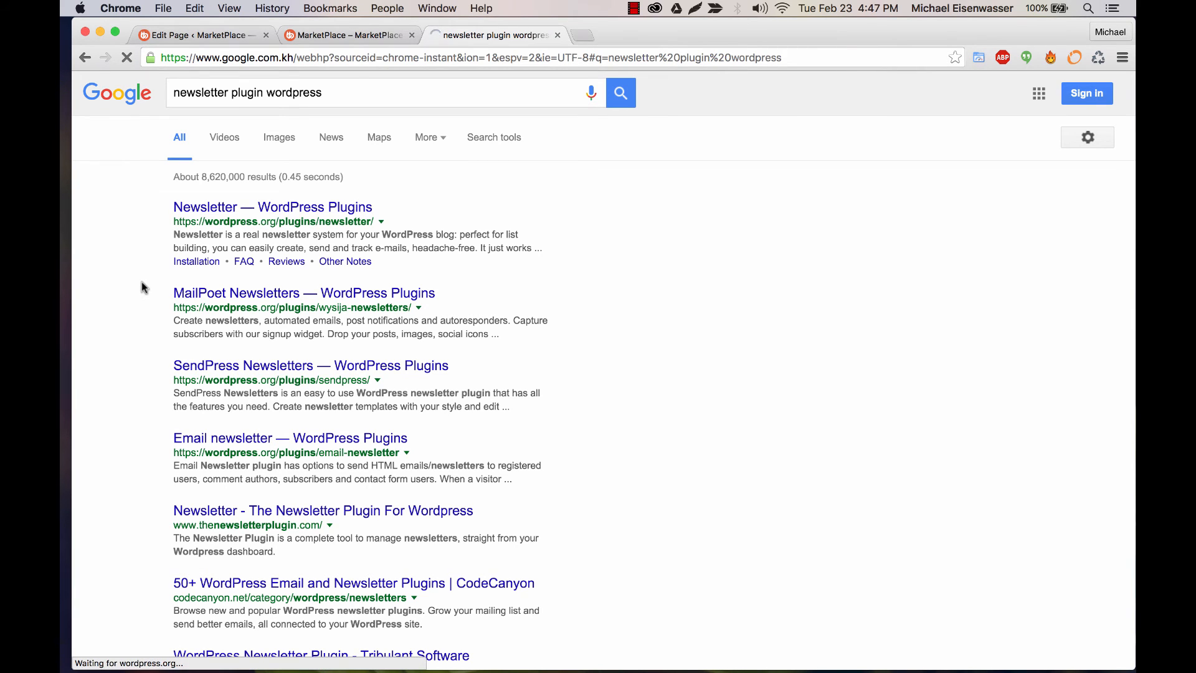
pyautogui.click(271, 207)
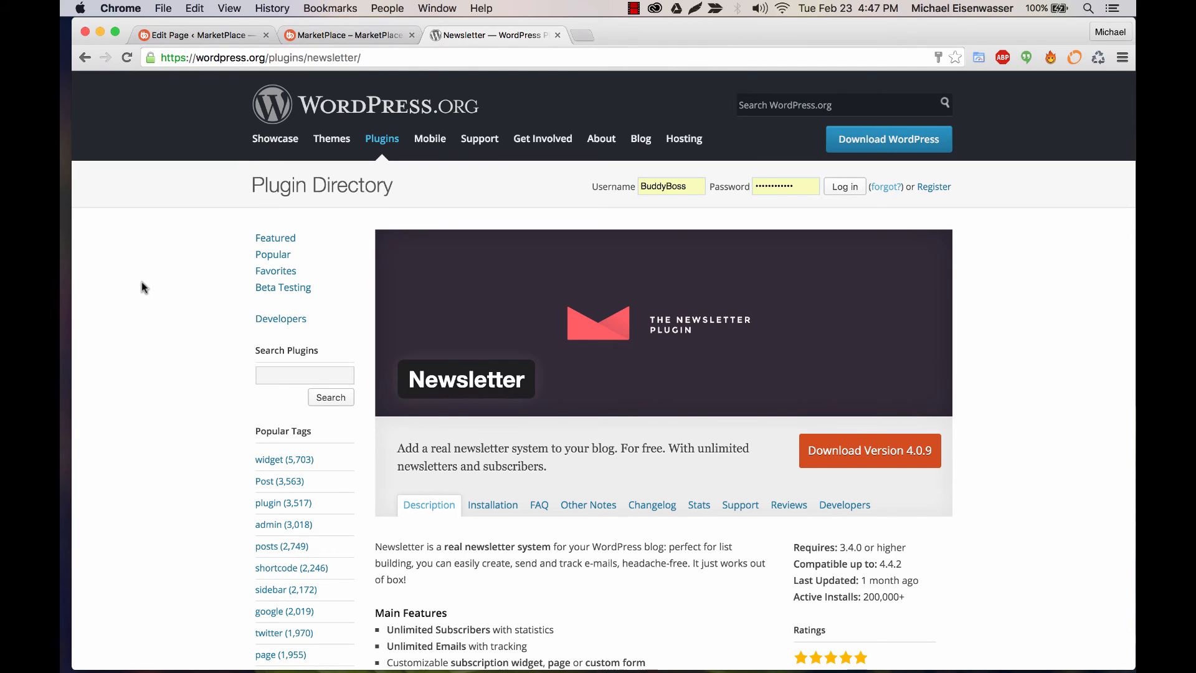
pyautogui.moveTo(471, 354)
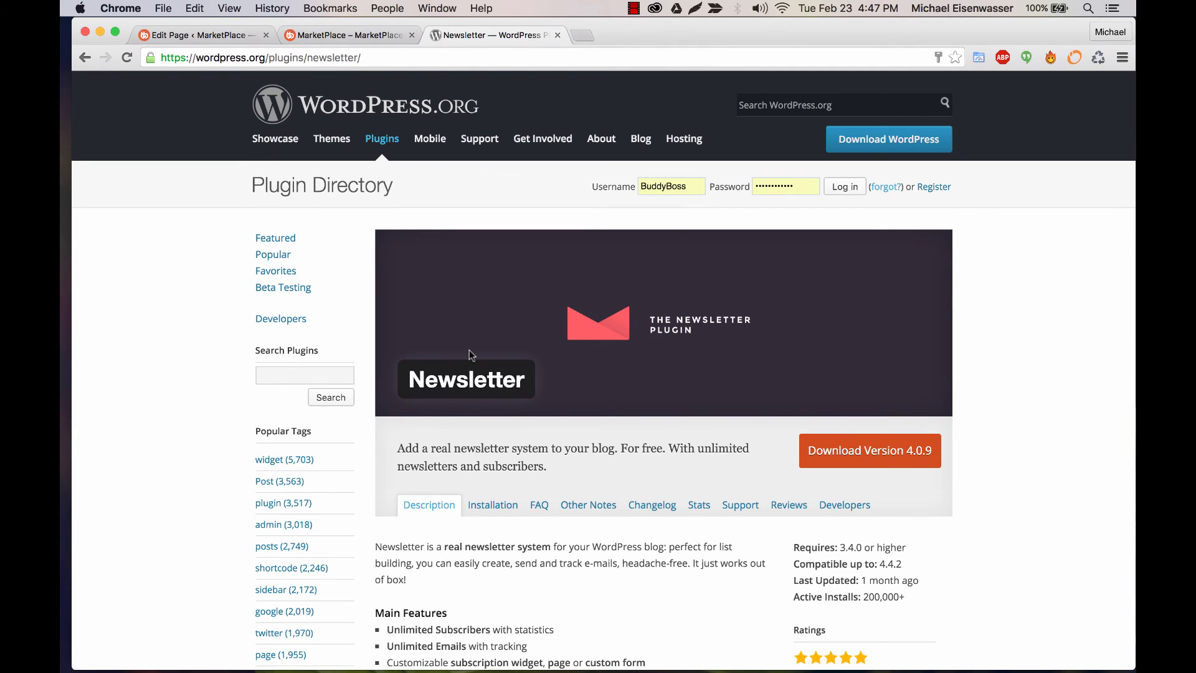
pyautogui.scroll(-3)
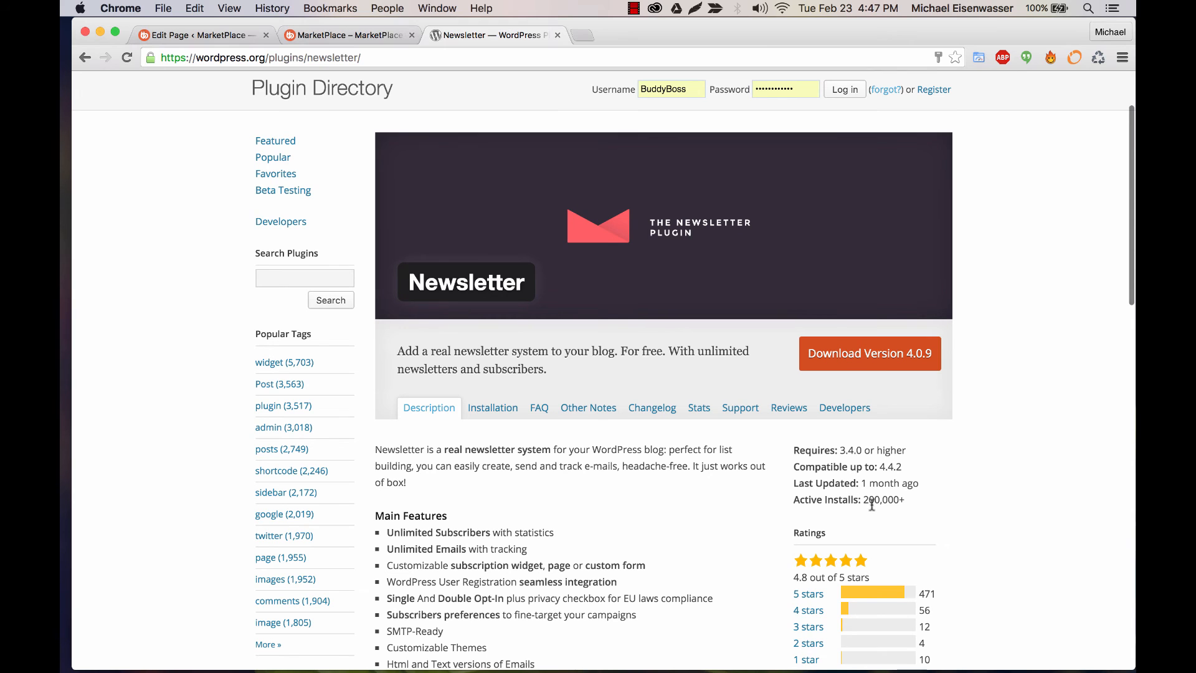
pyautogui.click(348, 35)
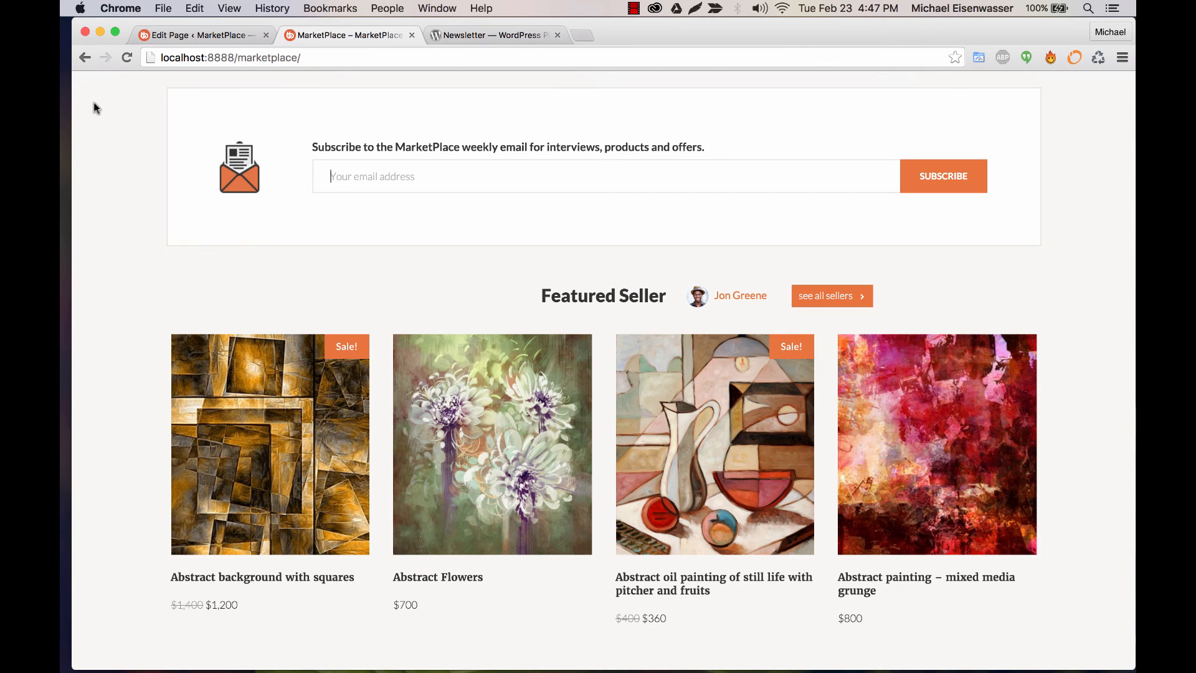
pyautogui.scroll(-3)
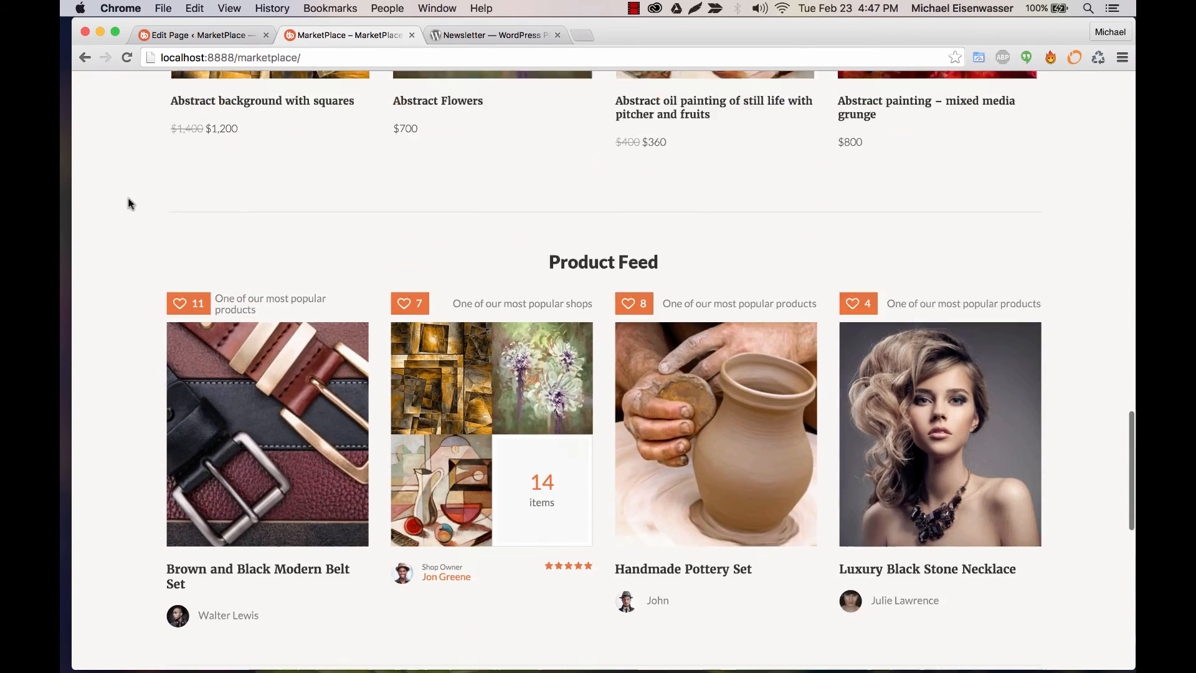
pyautogui.scroll(-3)
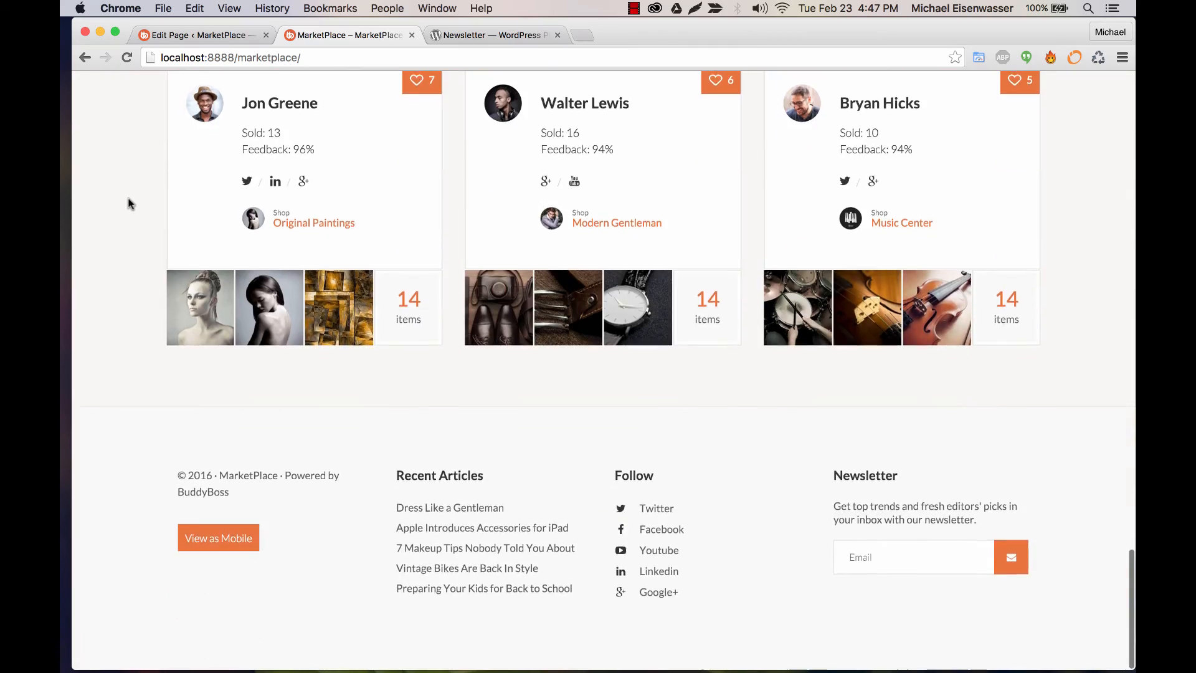
pyautogui.scroll(3)
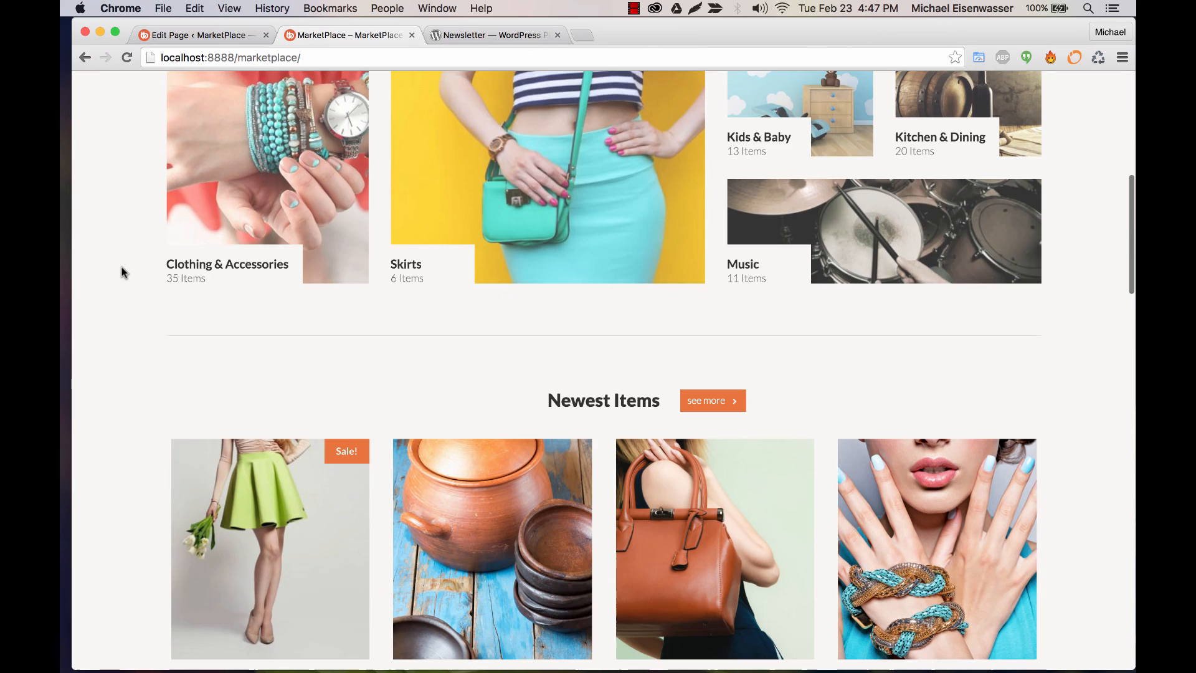
pyautogui.scroll(-3)
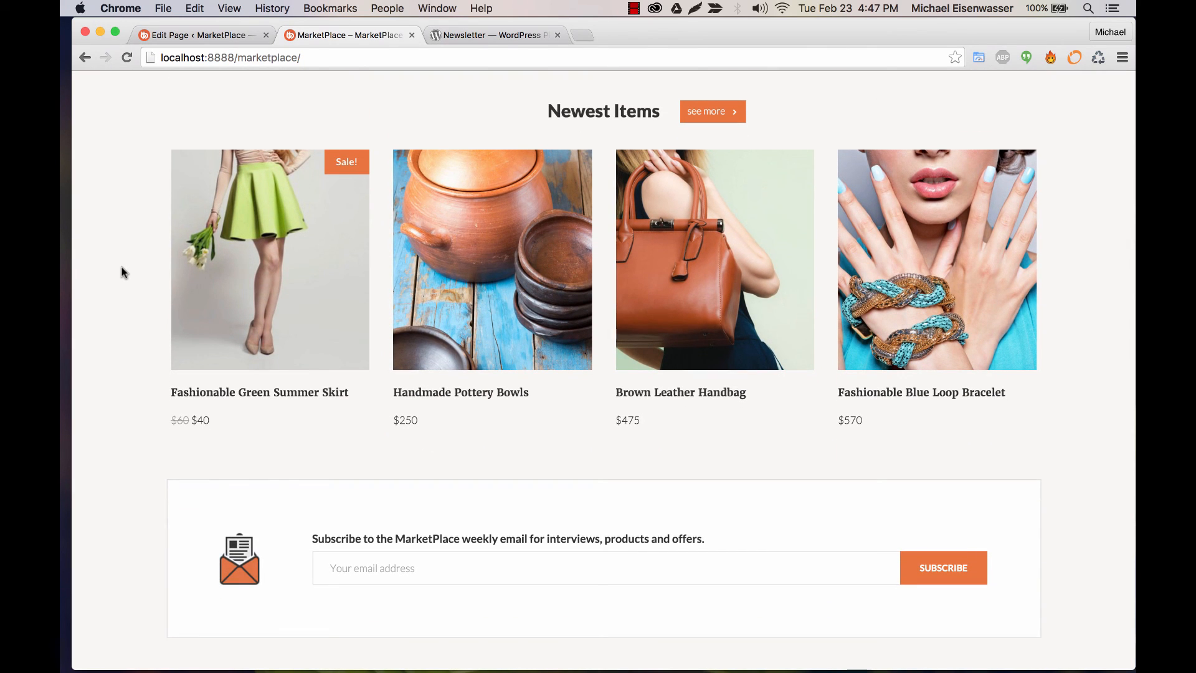
pyautogui.moveTo(1085, 270)
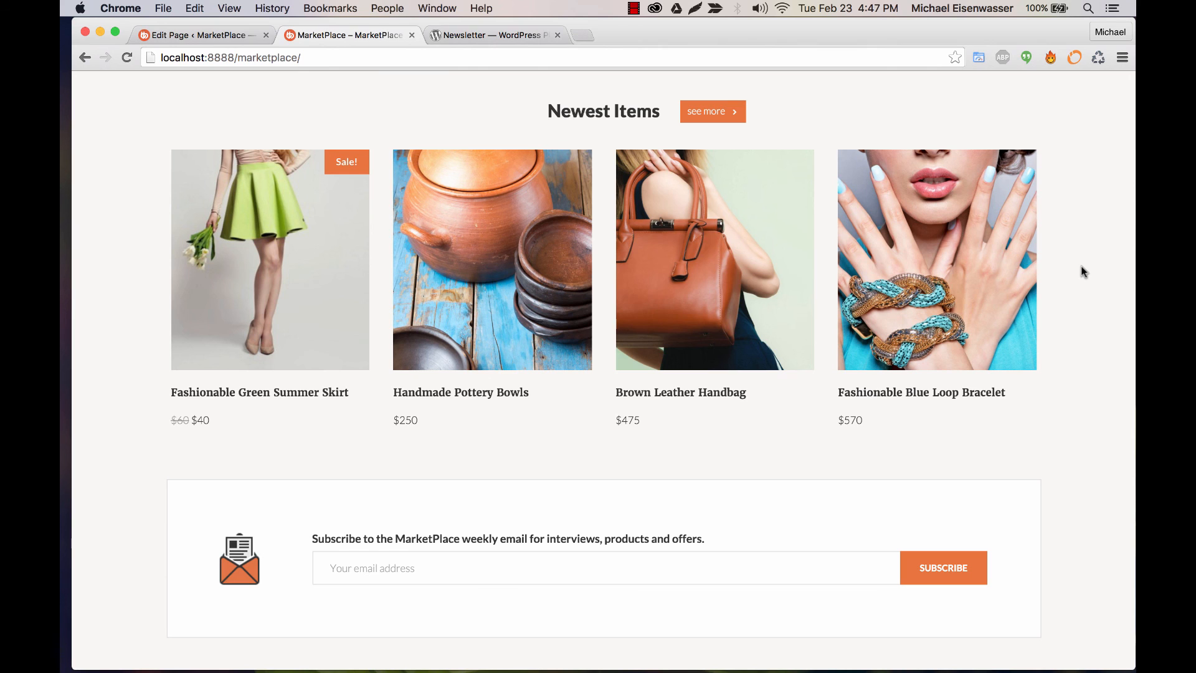
pyautogui.moveTo(886, 266)
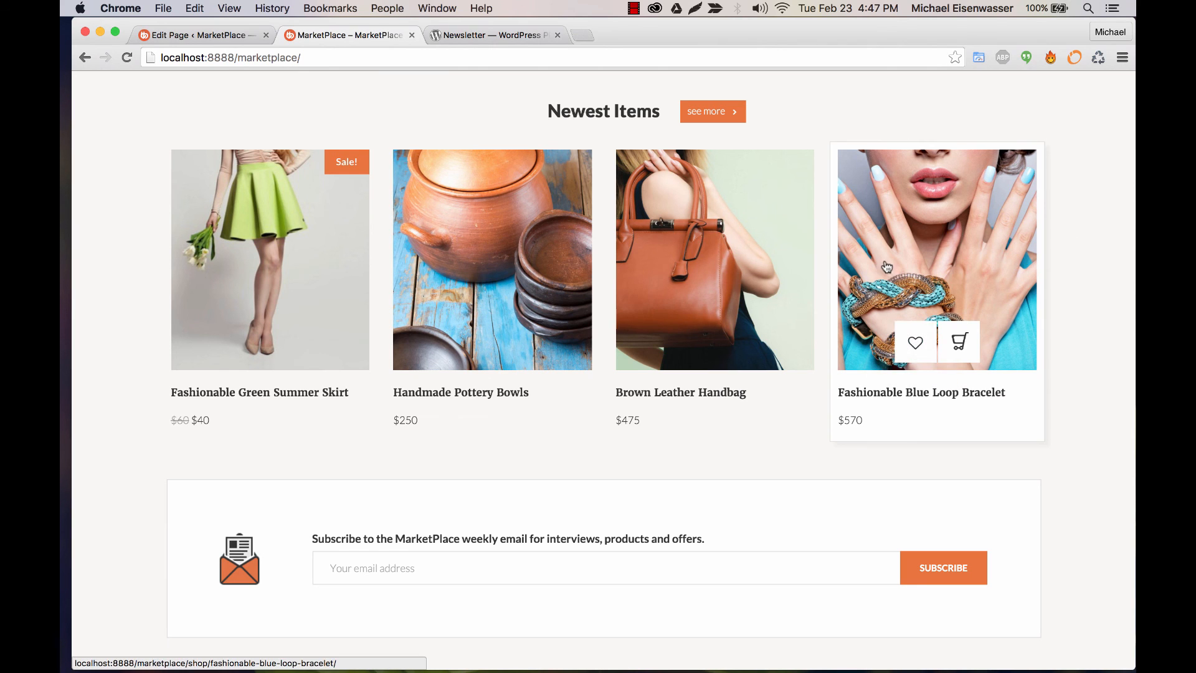